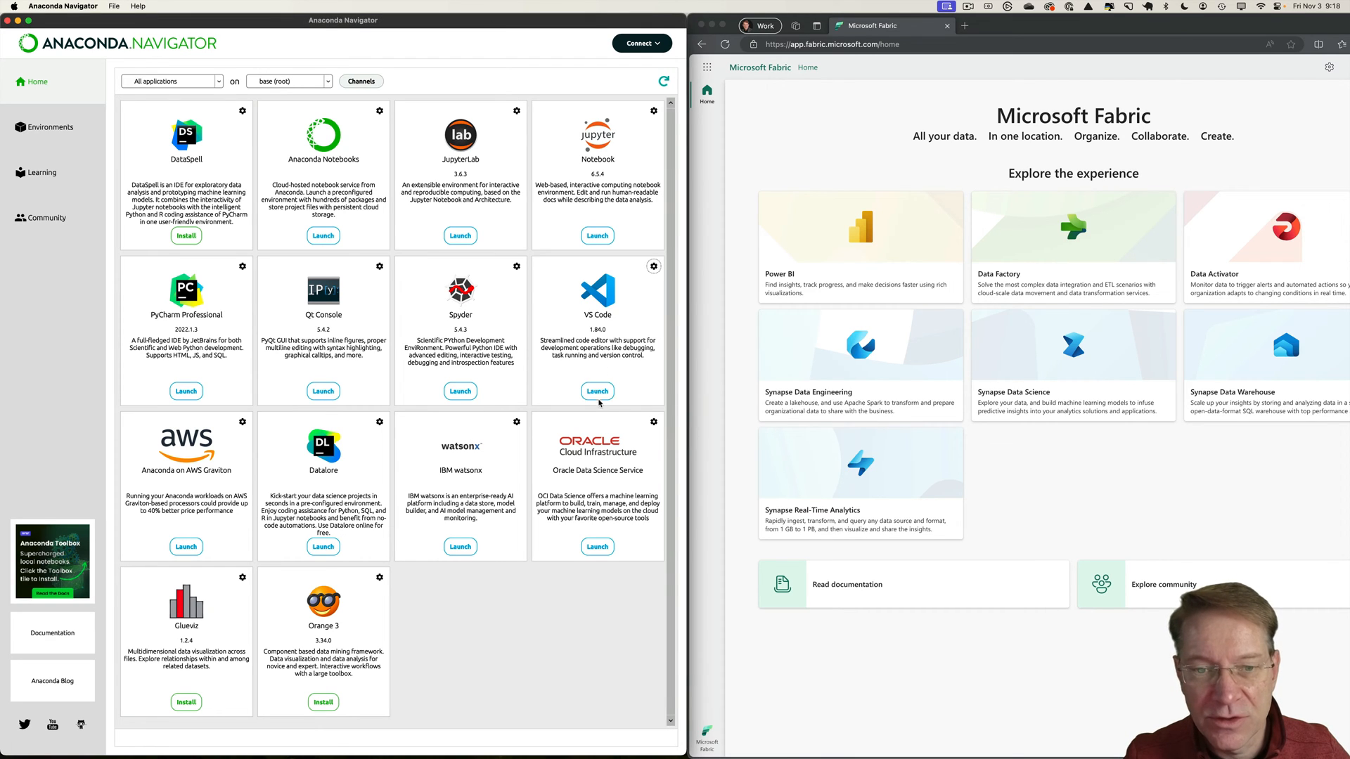
# Launch Visual Studio Code from its tile in Anaconda Navigator.
pyautogui.click(596, 391)
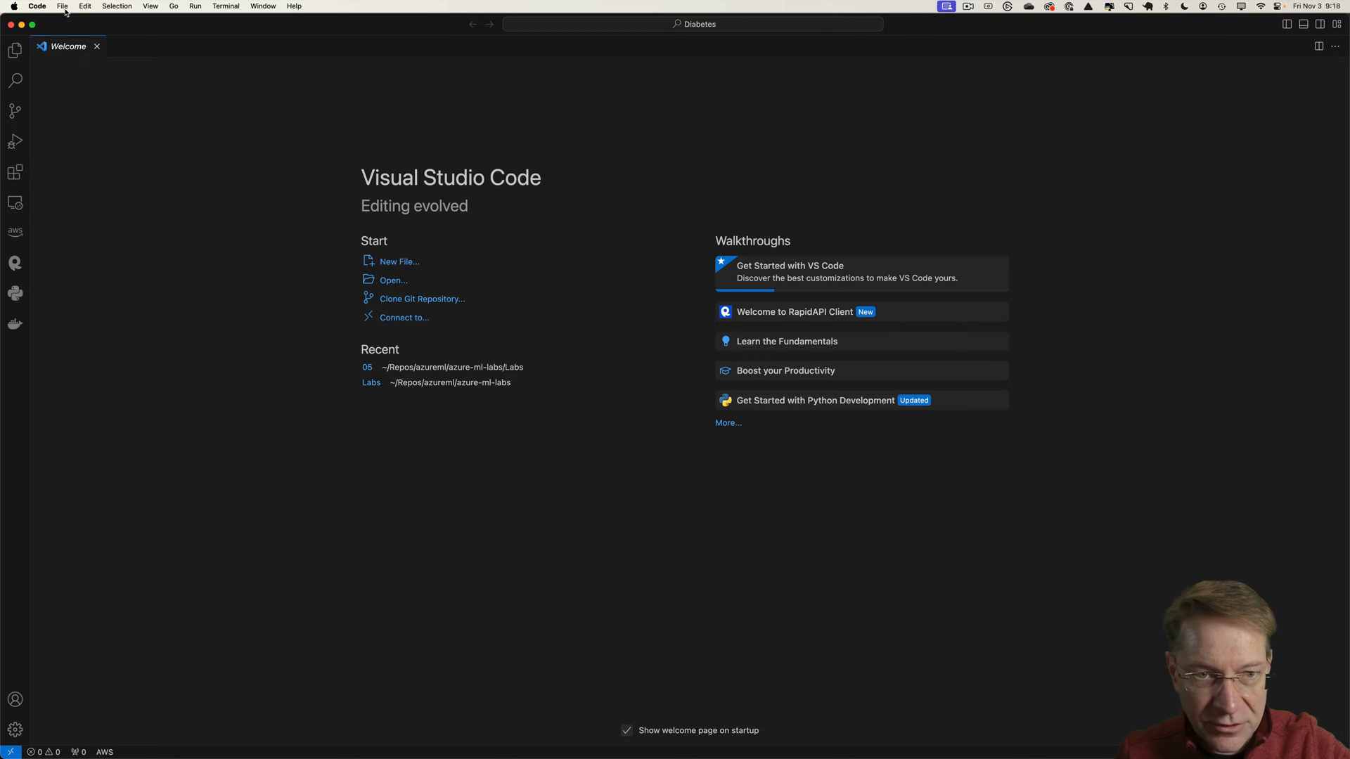
# Switch to Numbers and scroll through the spacex_falcon9_launches rows.
pyautogui.press('cmd+tab')
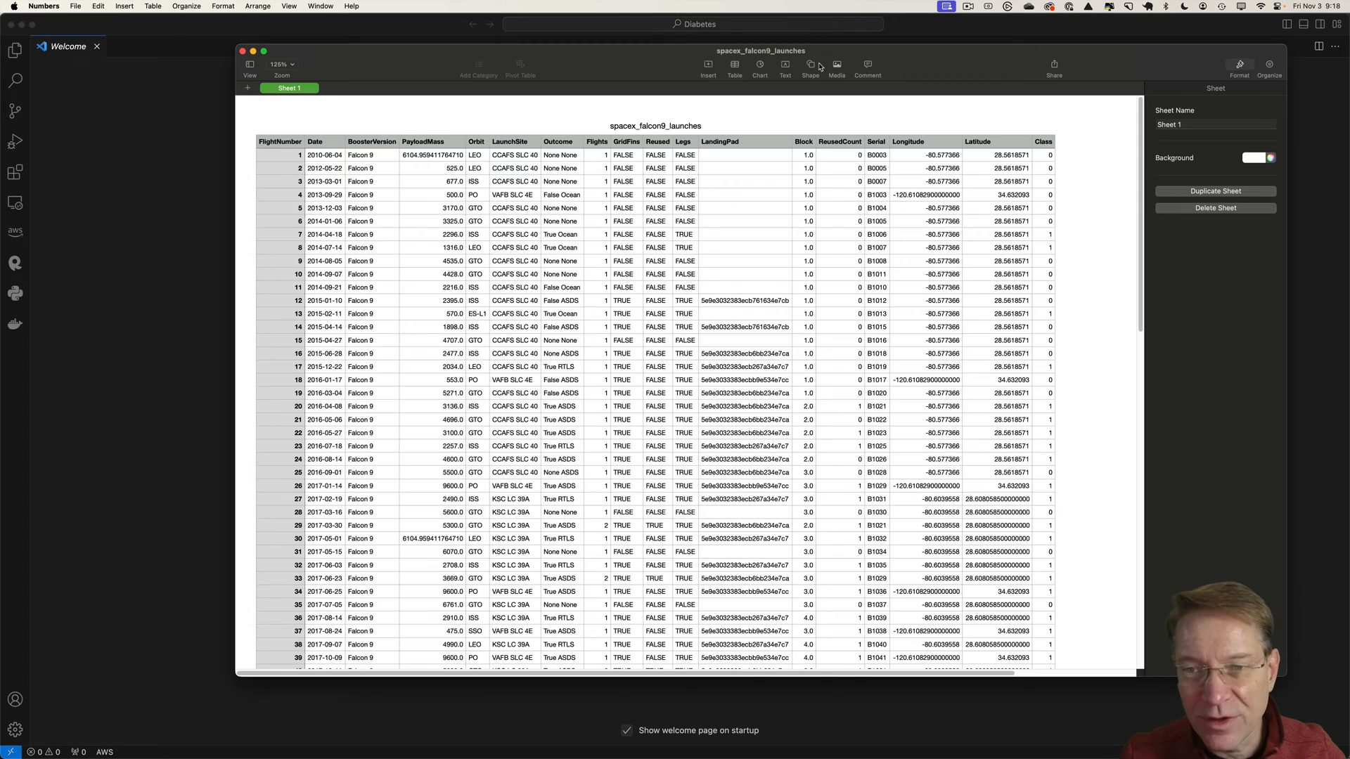
pyautogui.moveTo(809, 329)
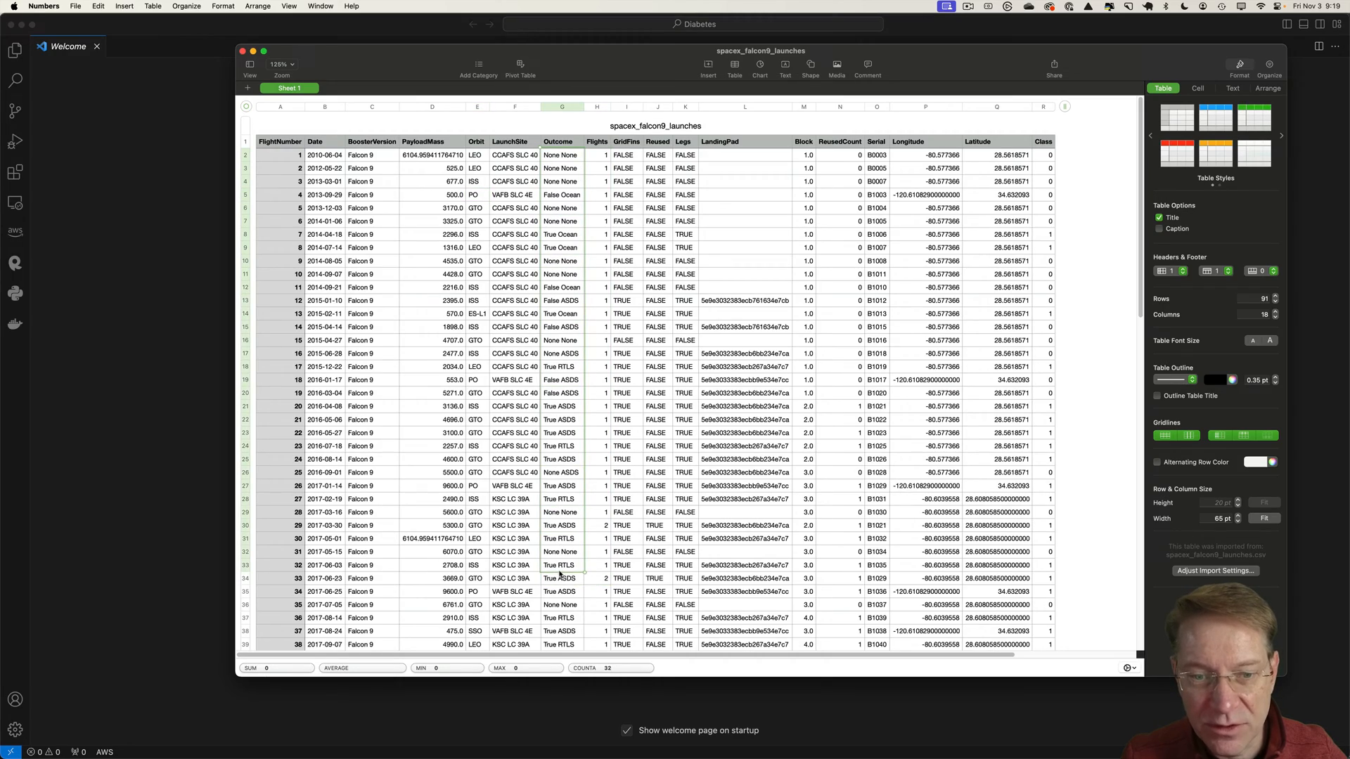
pyautogui.scroll(-3)
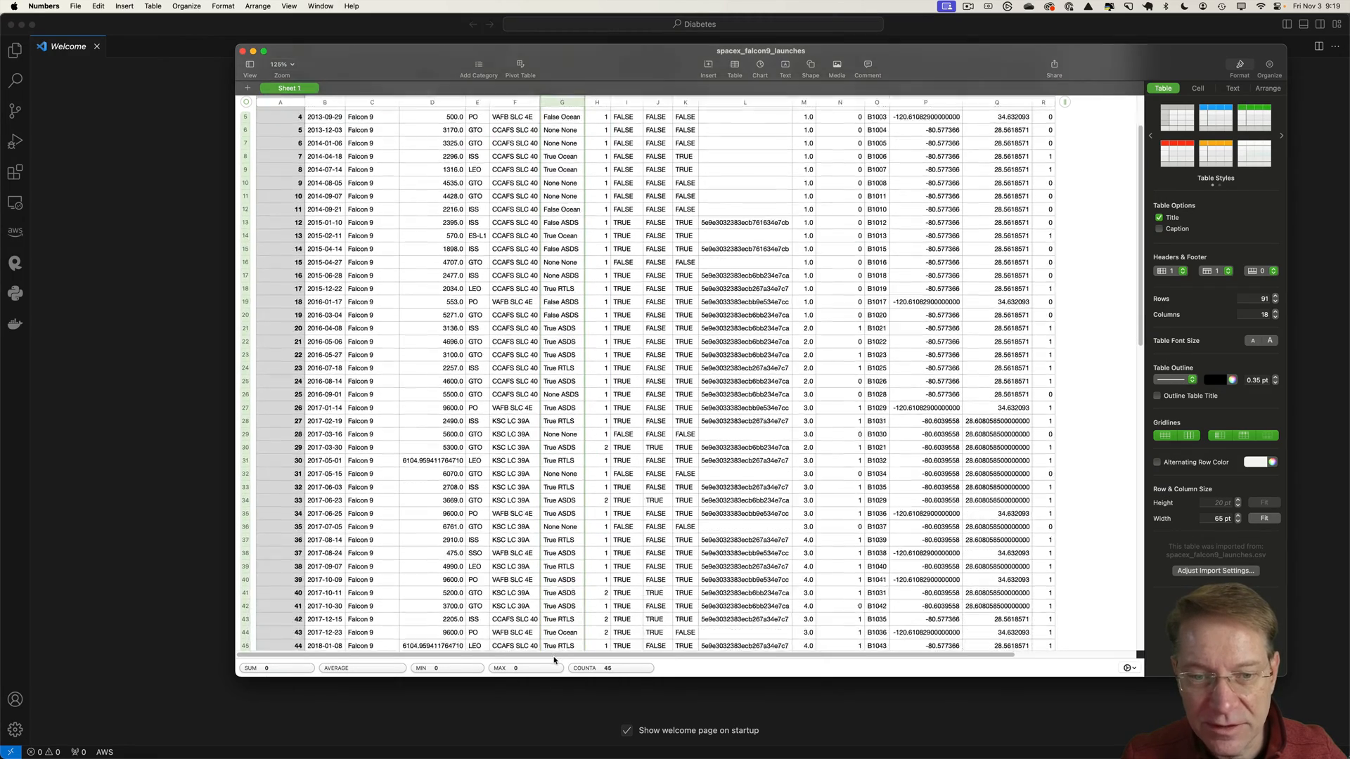
pyautogui.scroll(-3)
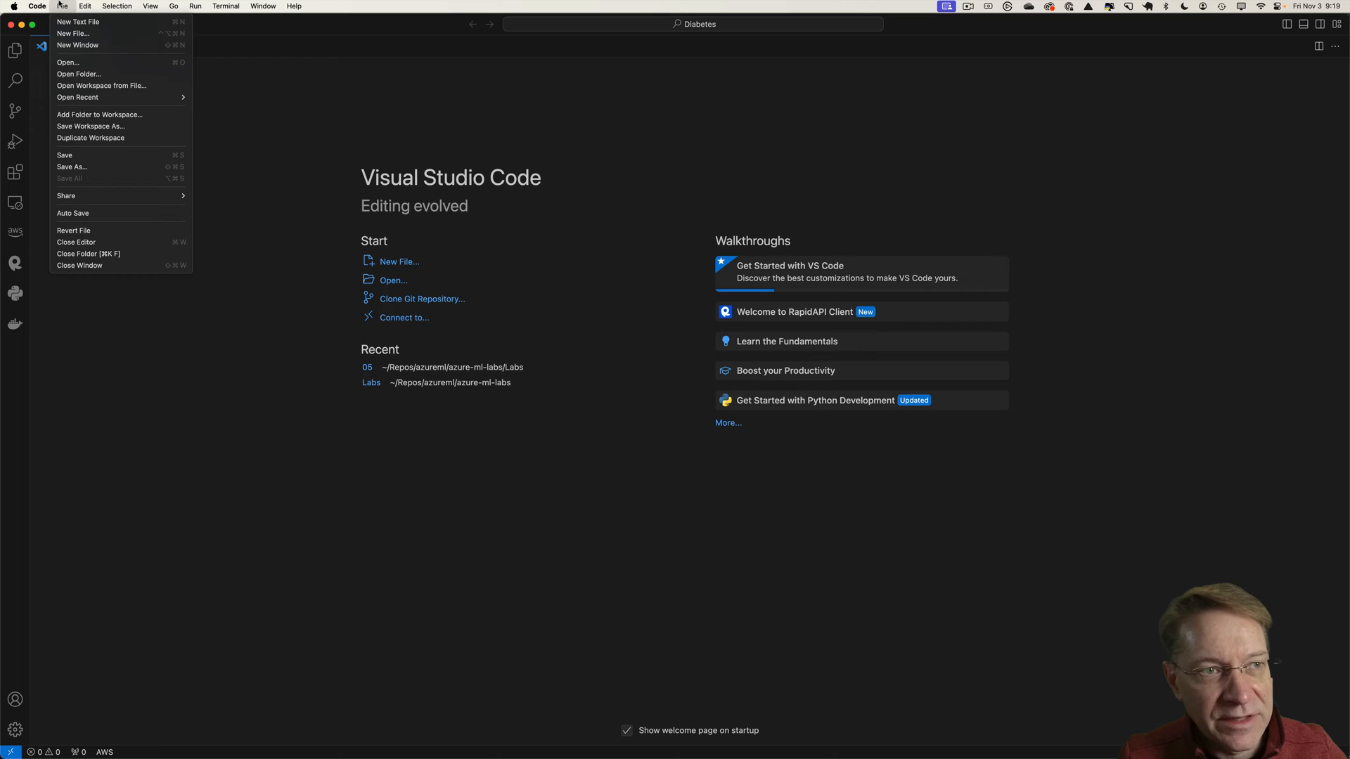
pyautogui.moveTo(67, 63)
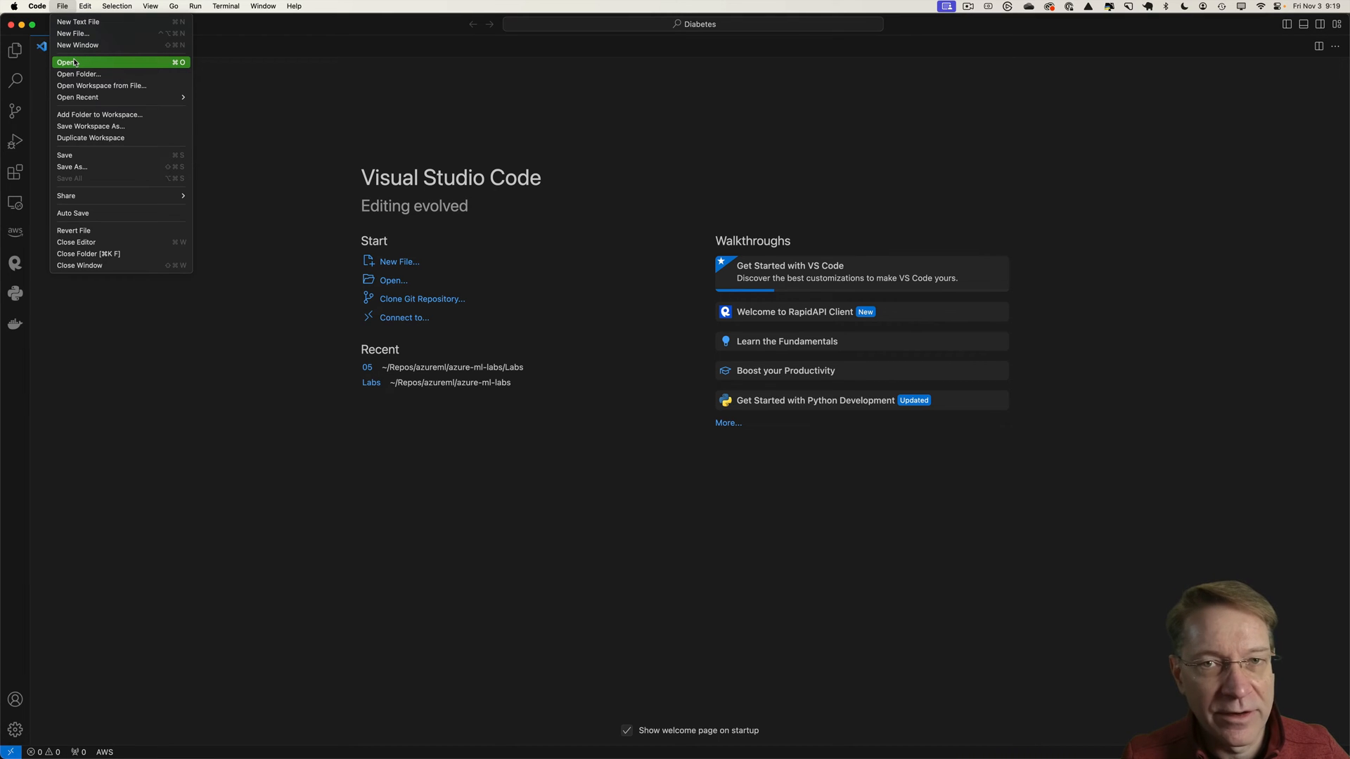
# Open SpaceX_Falcon9.ipynb in VS Code via File > Open.
pyautogui.click(64, 61)
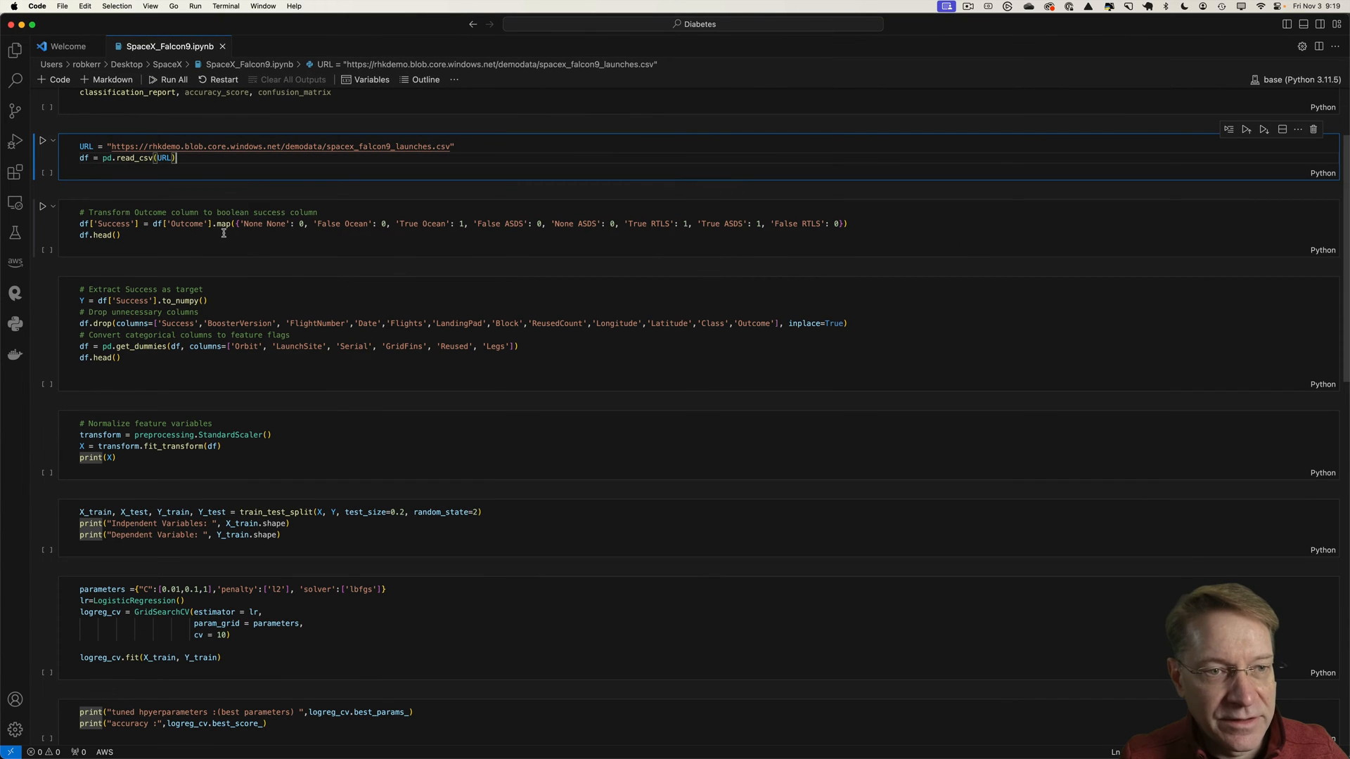
pyautogui.scroll(-3)
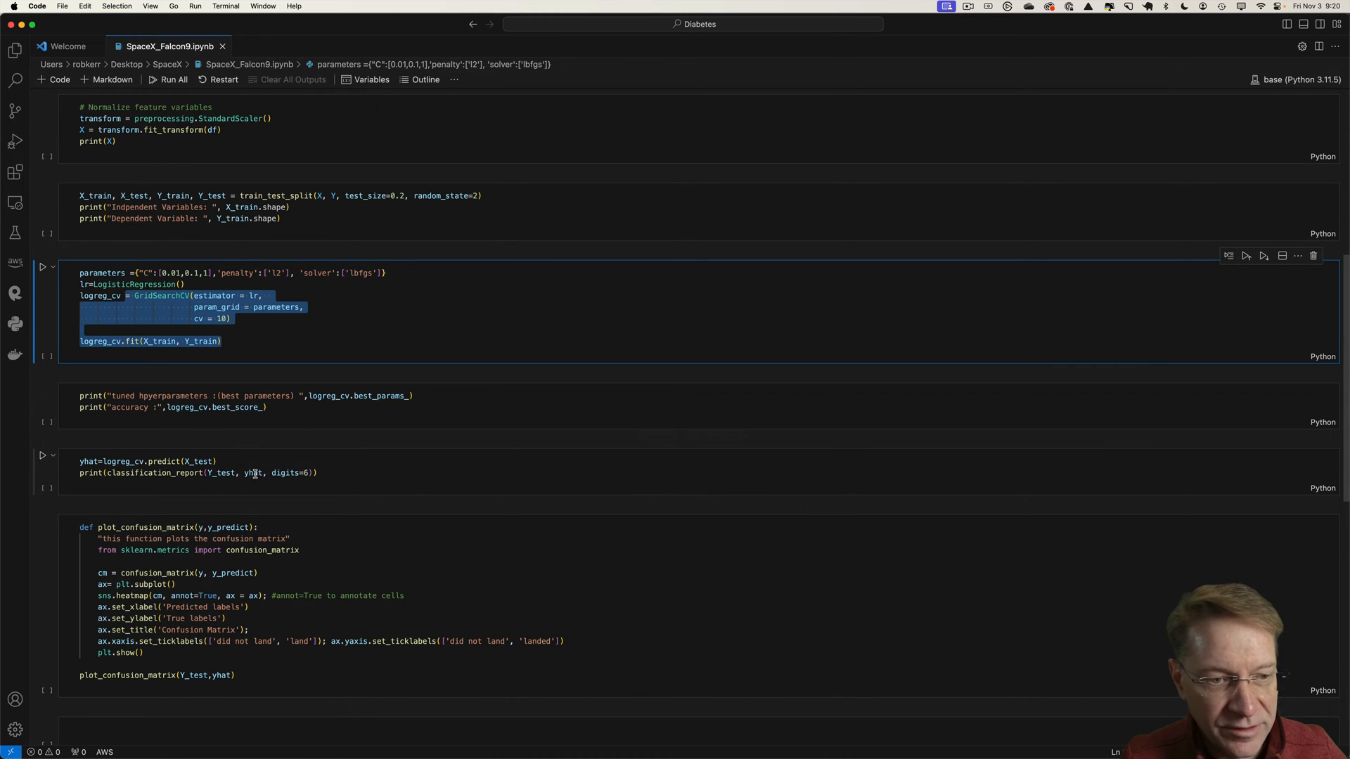
pyautogui.scroll(-3)
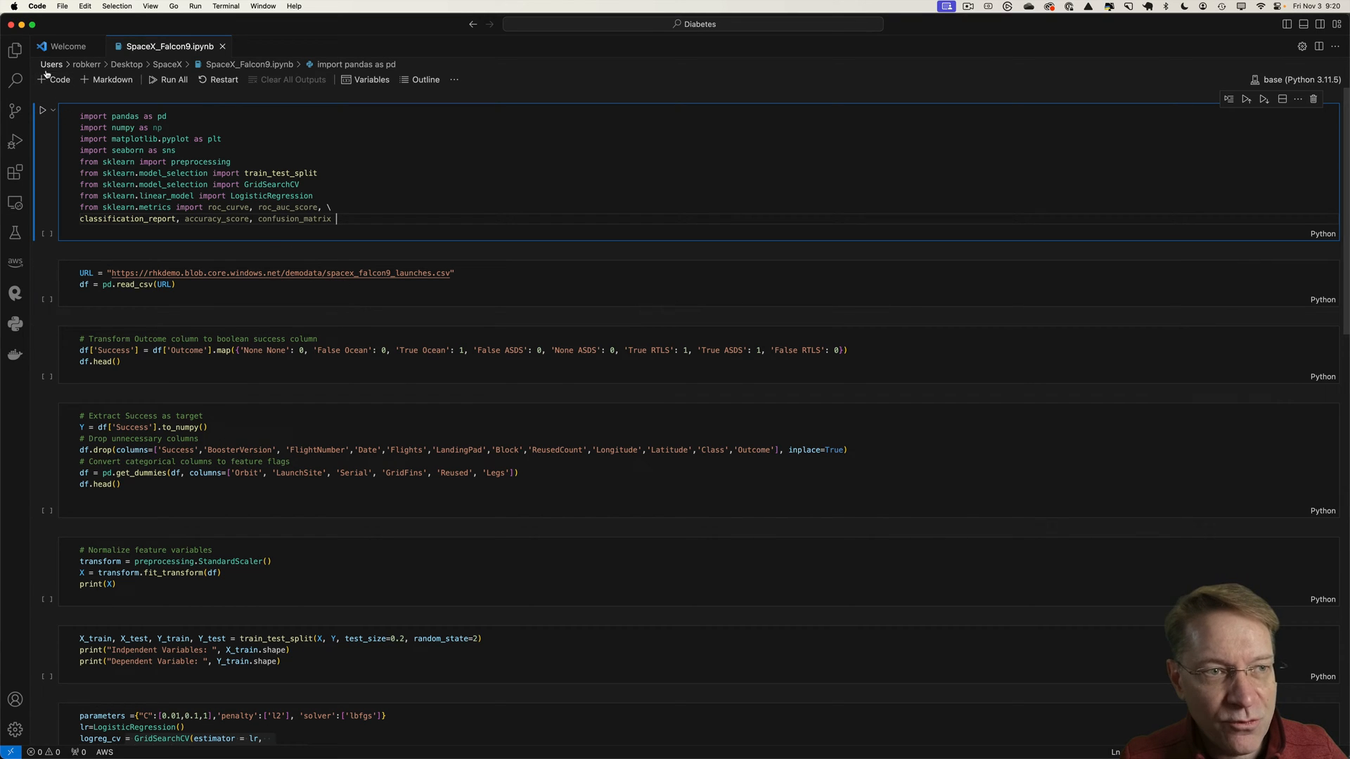
pyautogui.moveTo(173, 79)
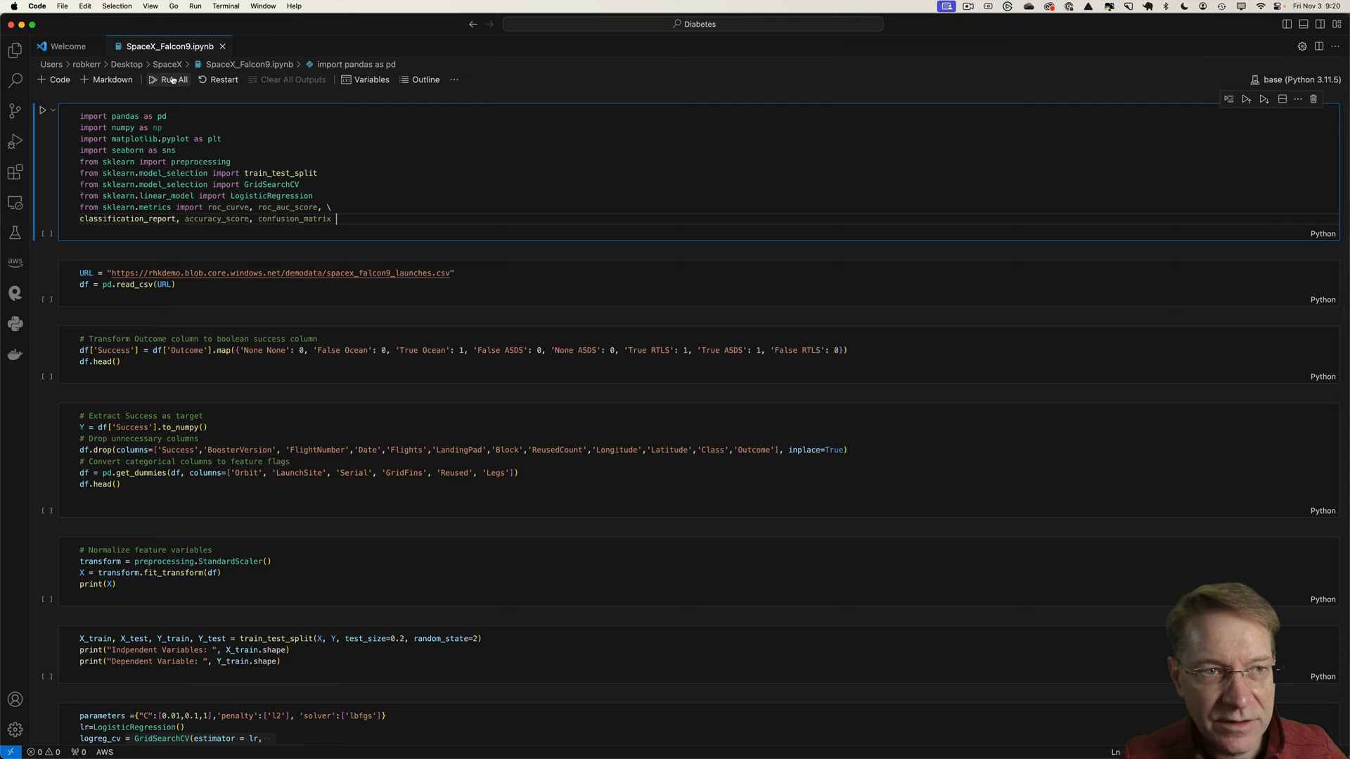
# Run all cells and scroll through the data tables, accuracy report and confusion matrix.
pyautogui.click(173, 78)
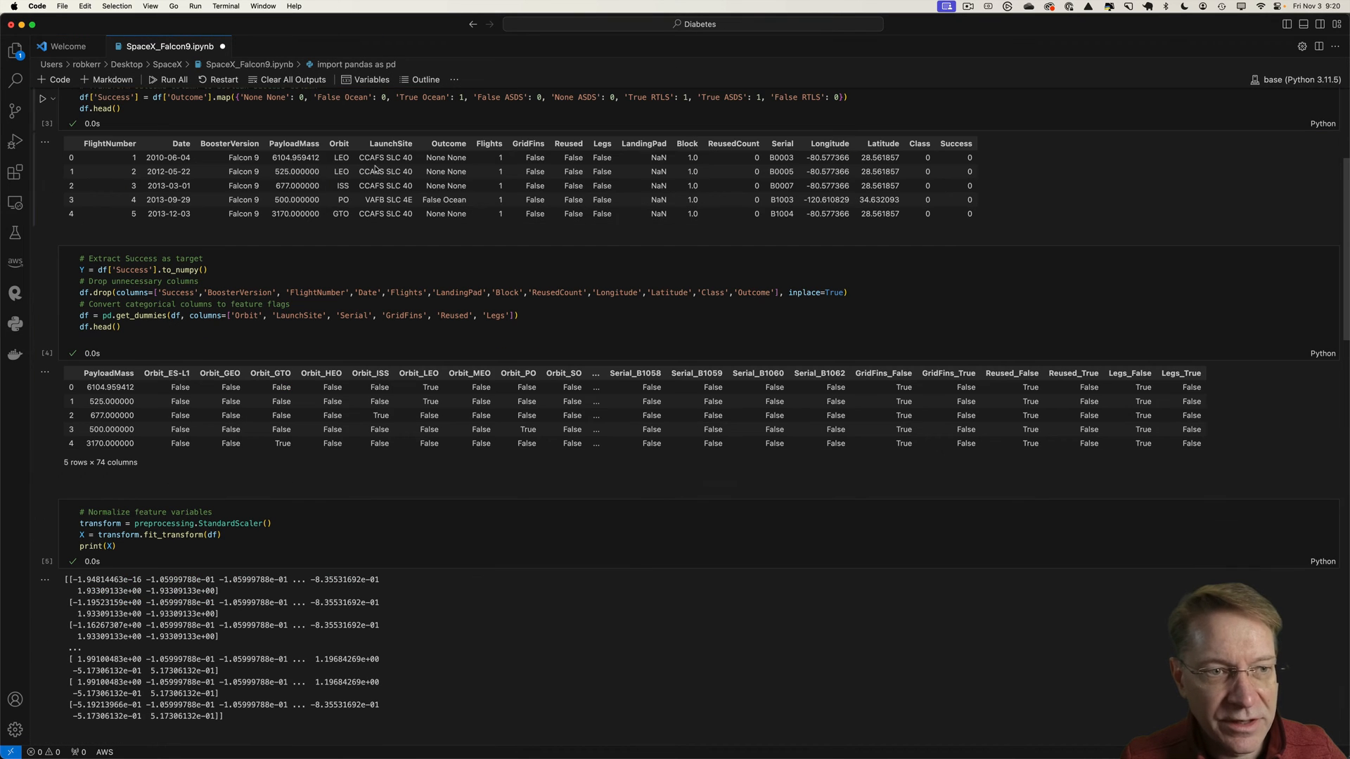
pyautogui.scroll(-3)
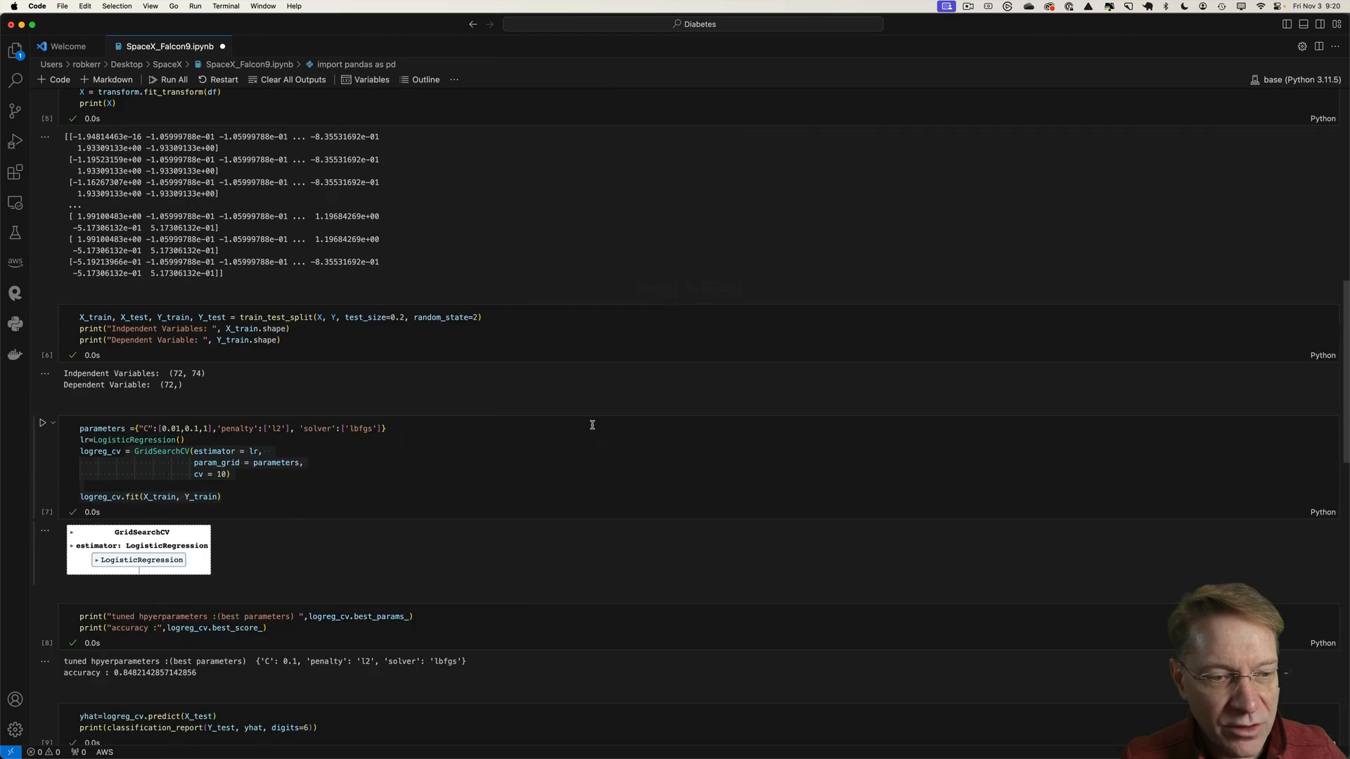
pyautogui.scroll(-3)
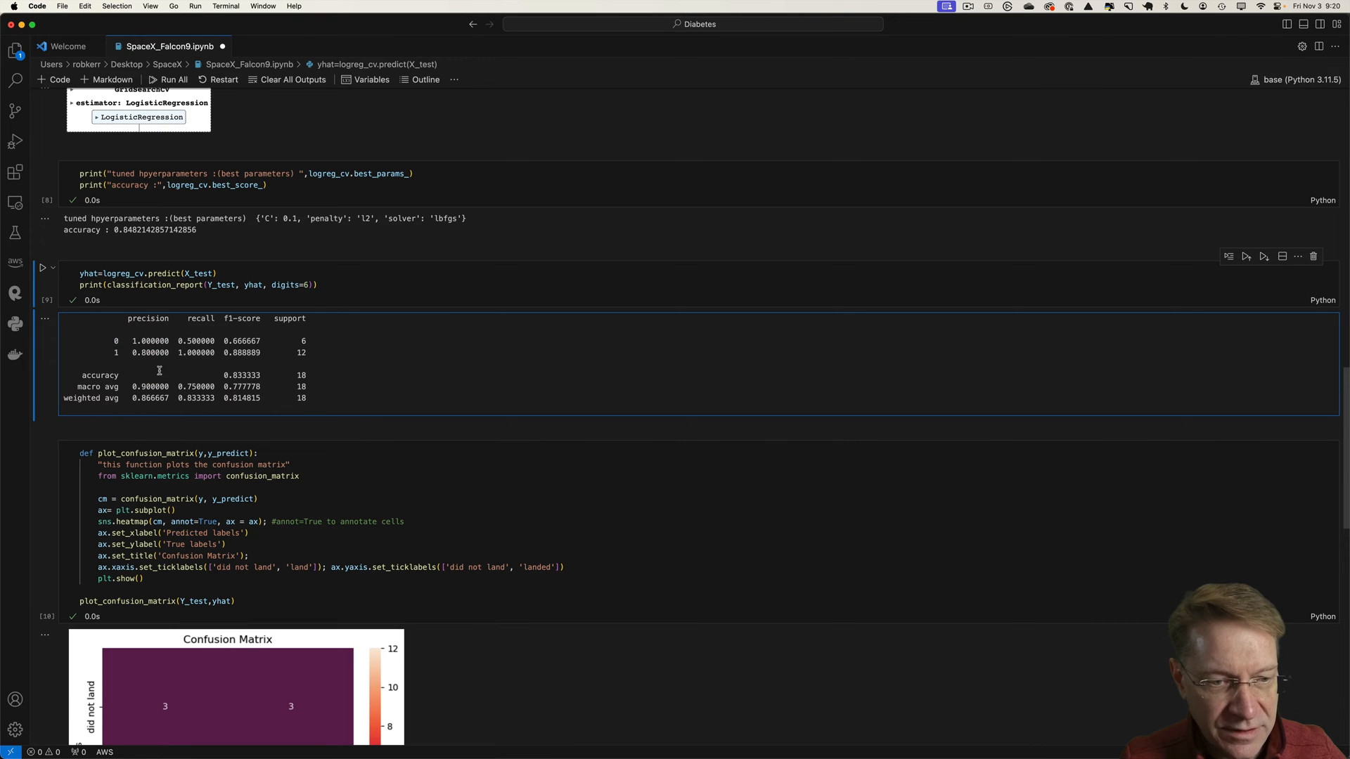
pyautogui.scroll(-3)
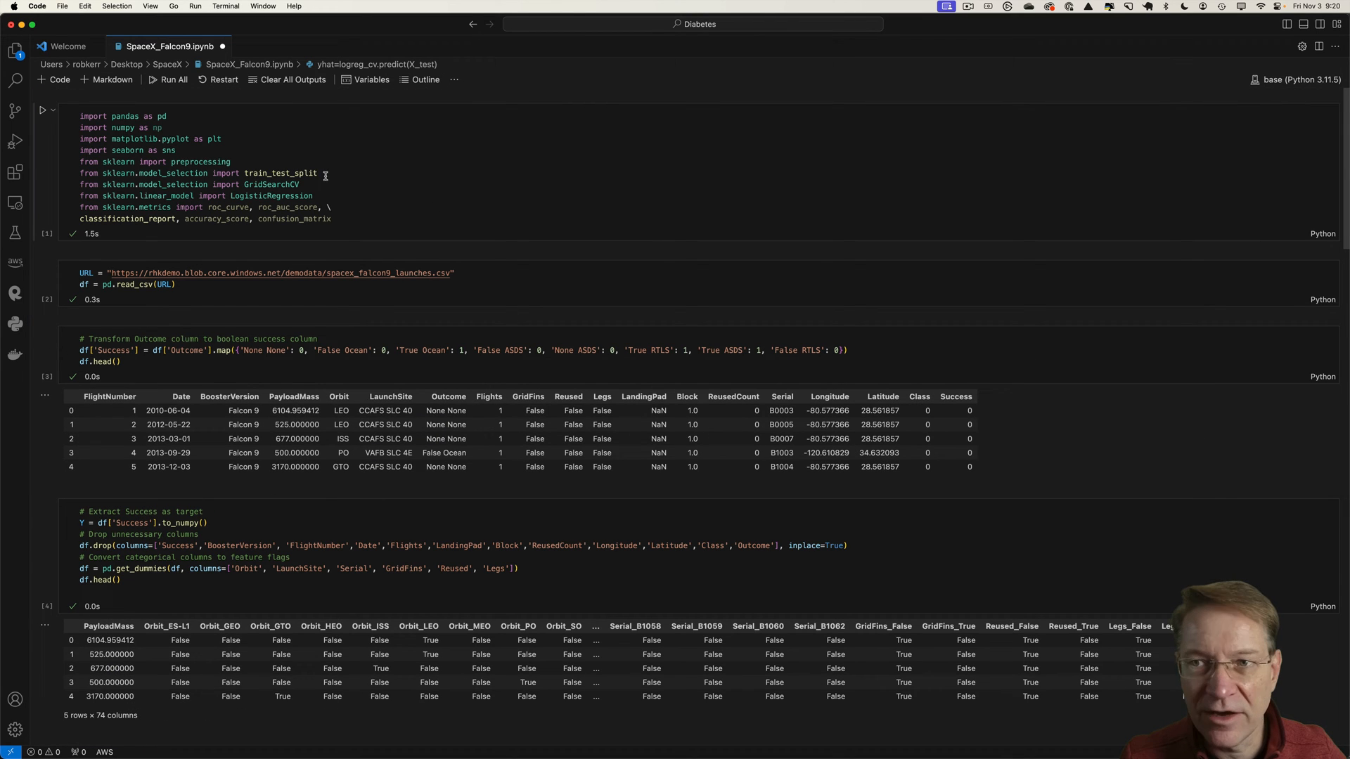
pyautogui.moveTo(503, 378)
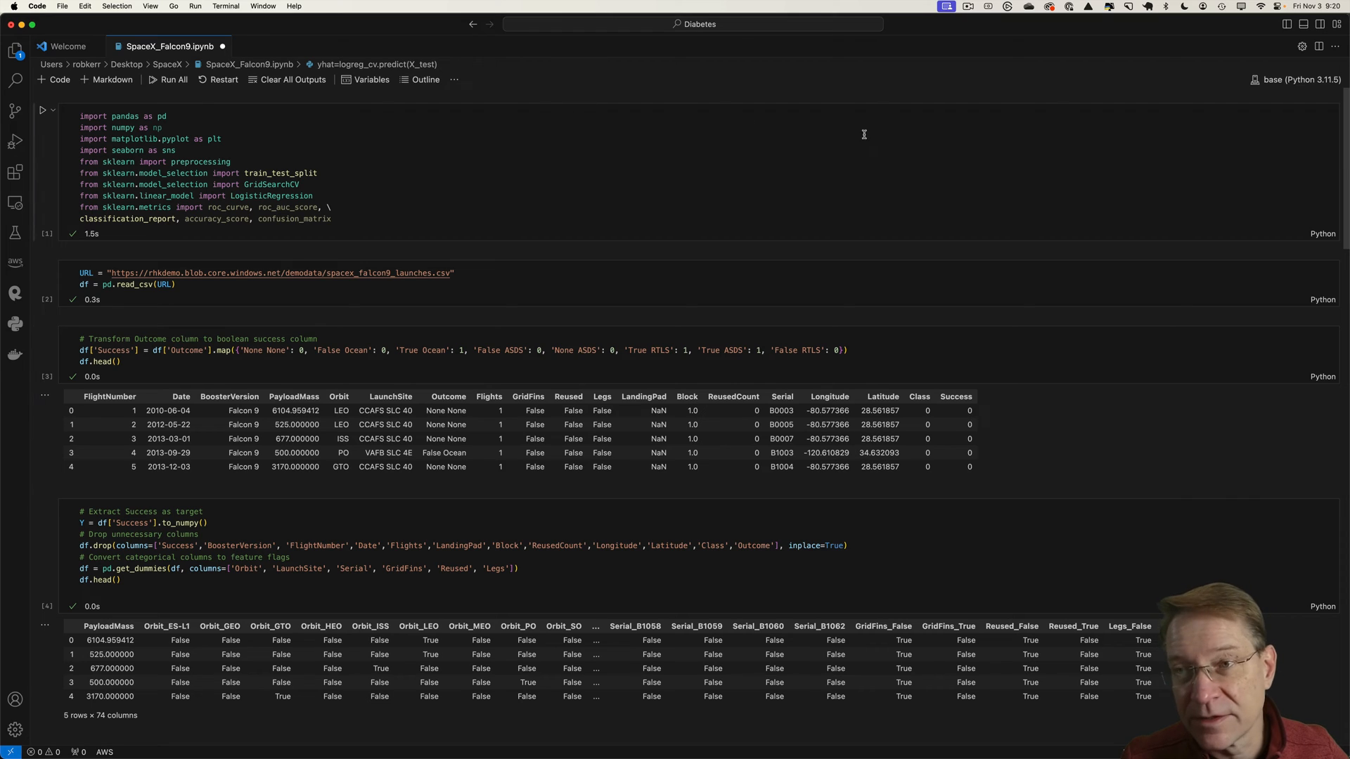
pyautogui.moveTo(105, 21)
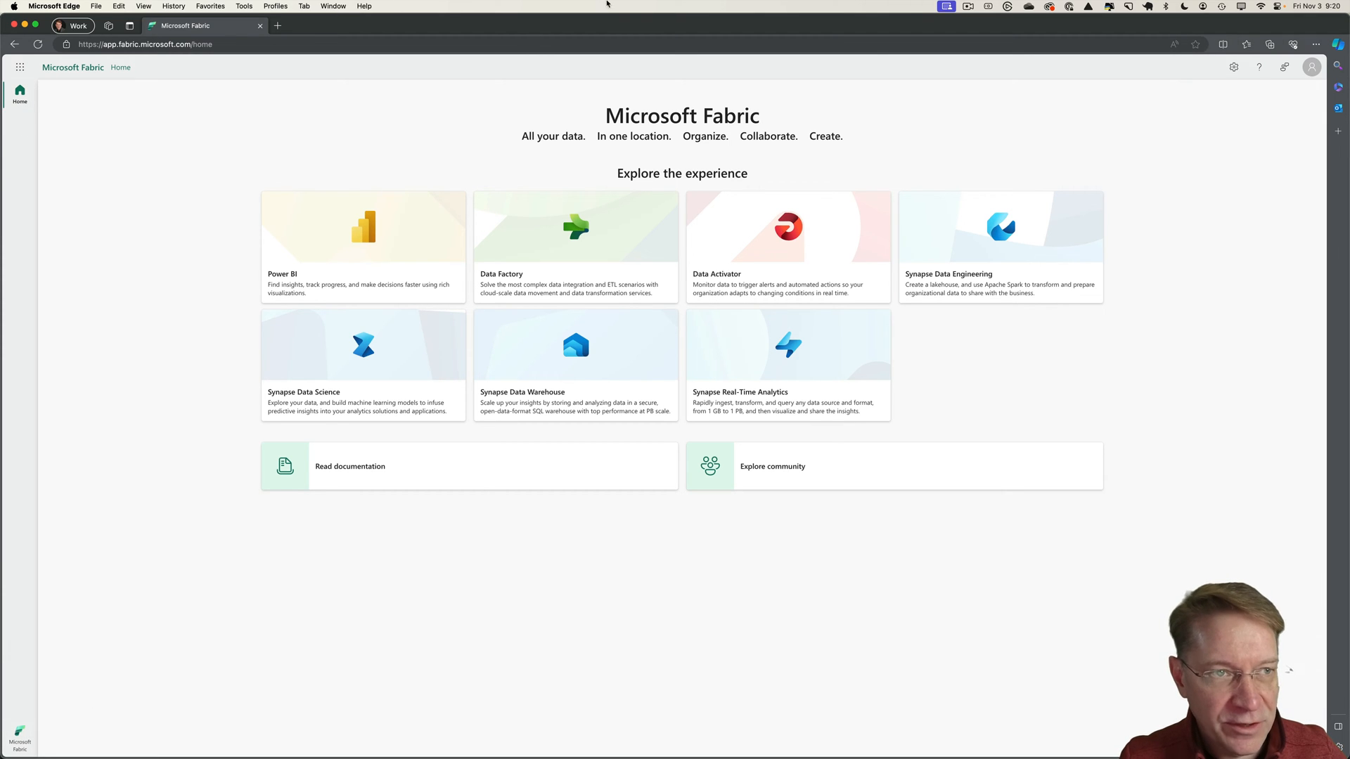
# Go to Synapse Data Science, My workspace, and open the CrabShack lakehouse.
pyautogui.click(17, 732)
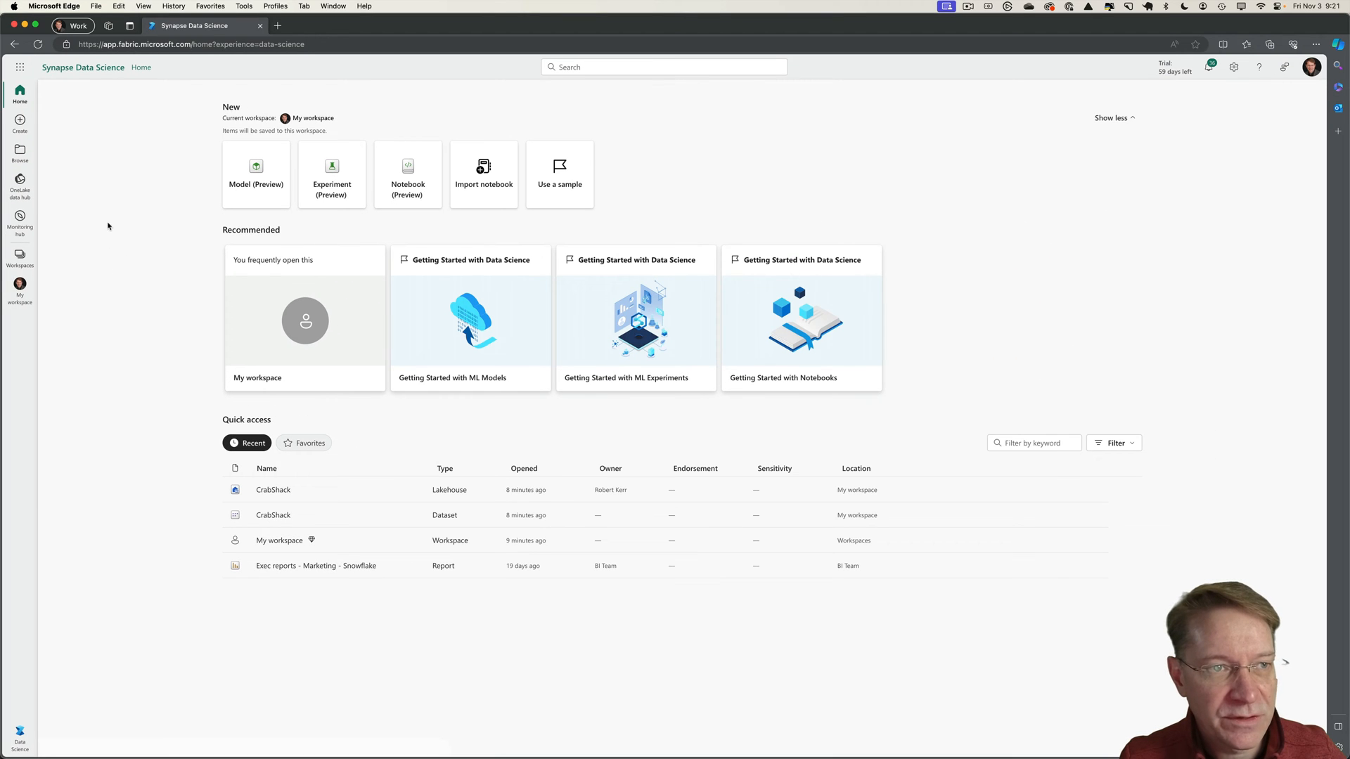
pyautogui.moveTo(457, 162)
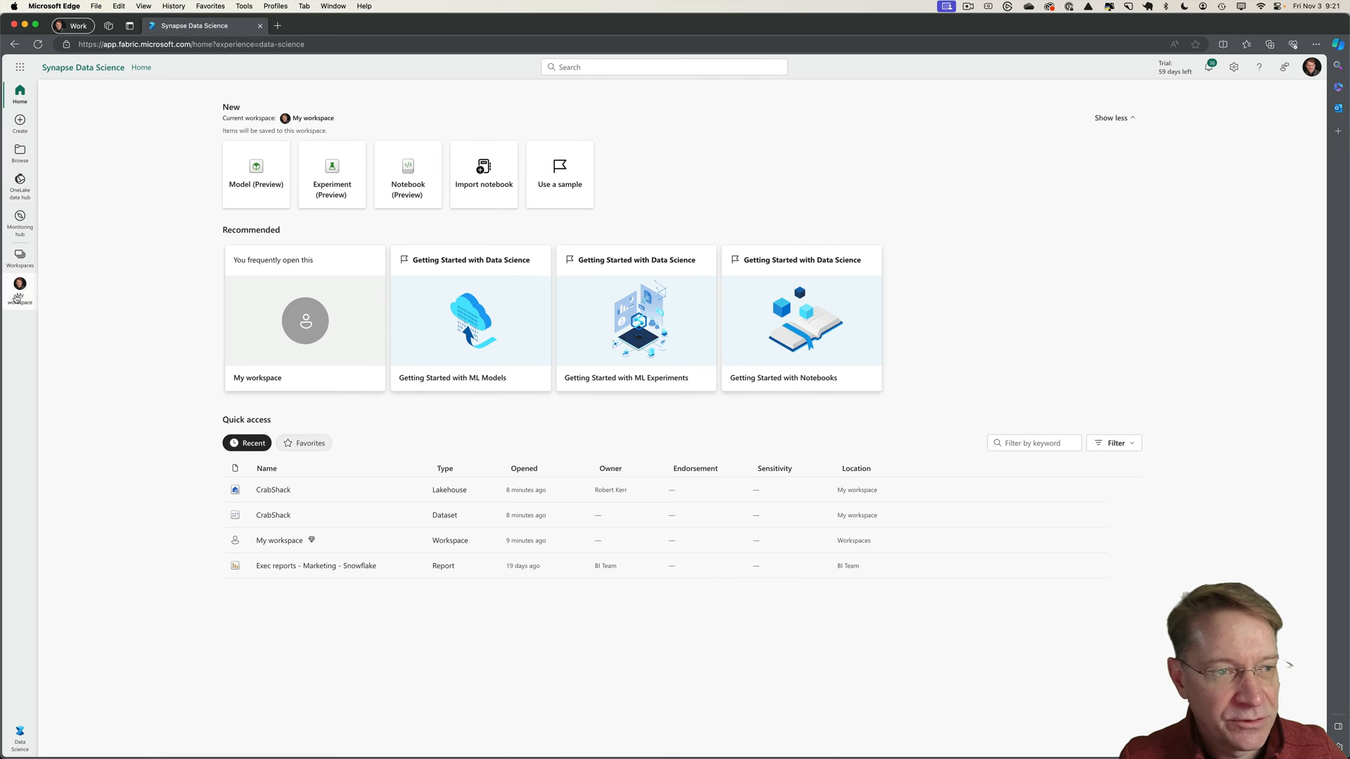
pyautogui.click(20, 284)
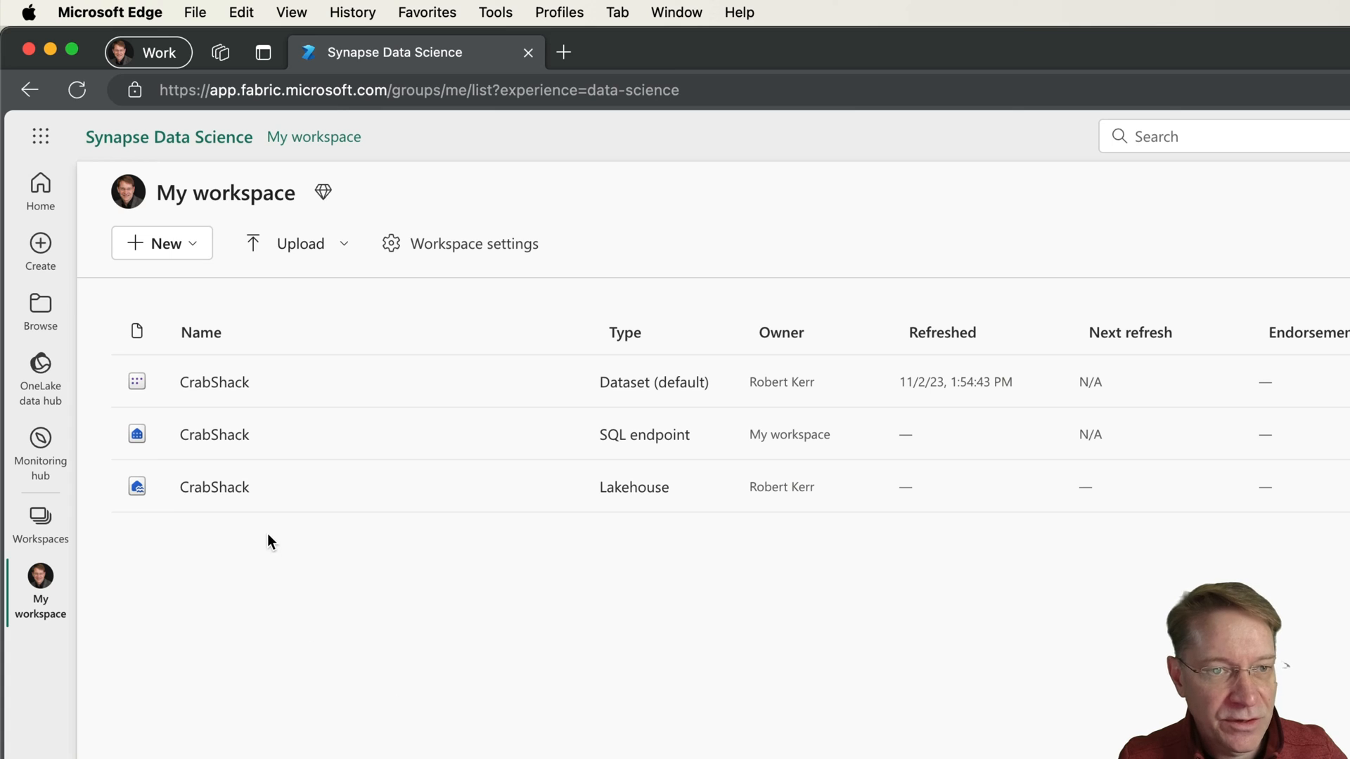
pyautogui.click(214, 486)
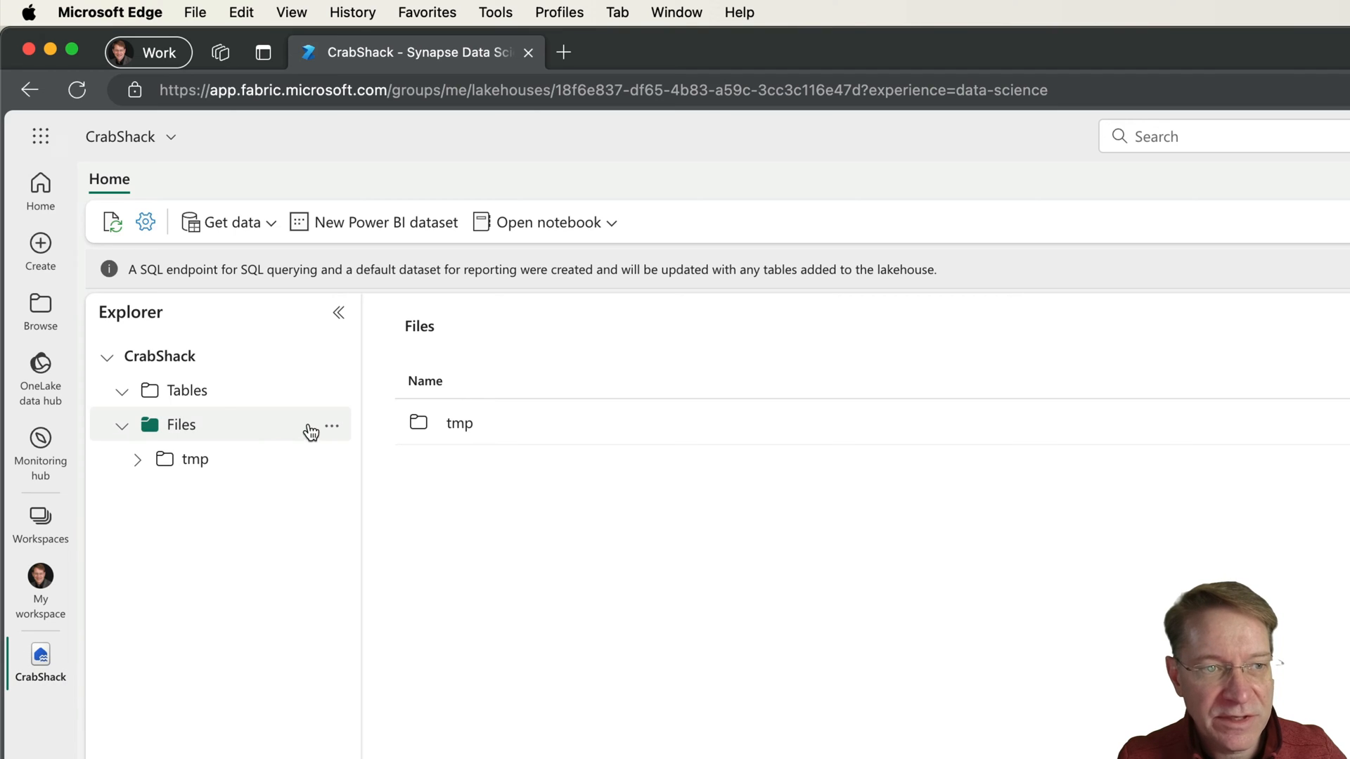
# Upload spacex_falcon9_launches.csv into the lakehouse Files folder and close the upload panel.
pyautogui.click(332, 424)
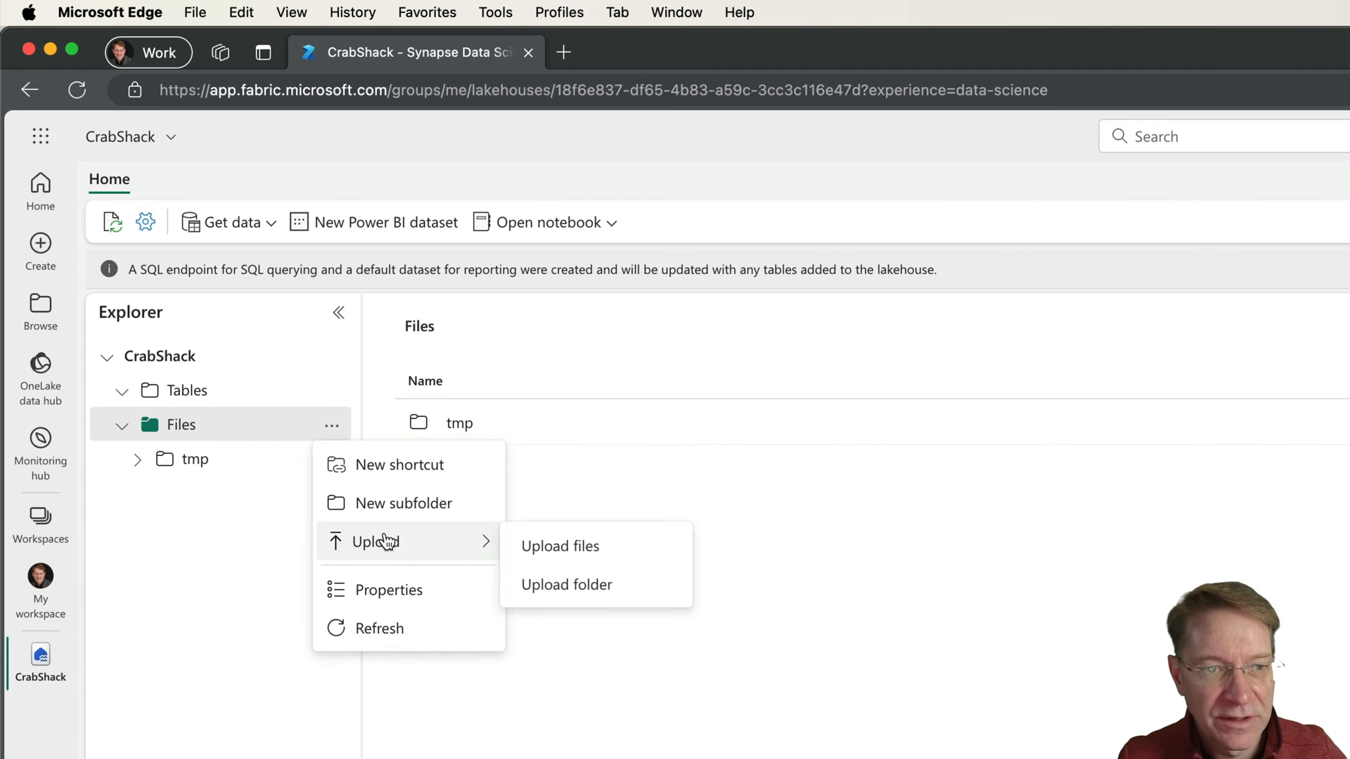
pyautogui.moveTo(565, 554)
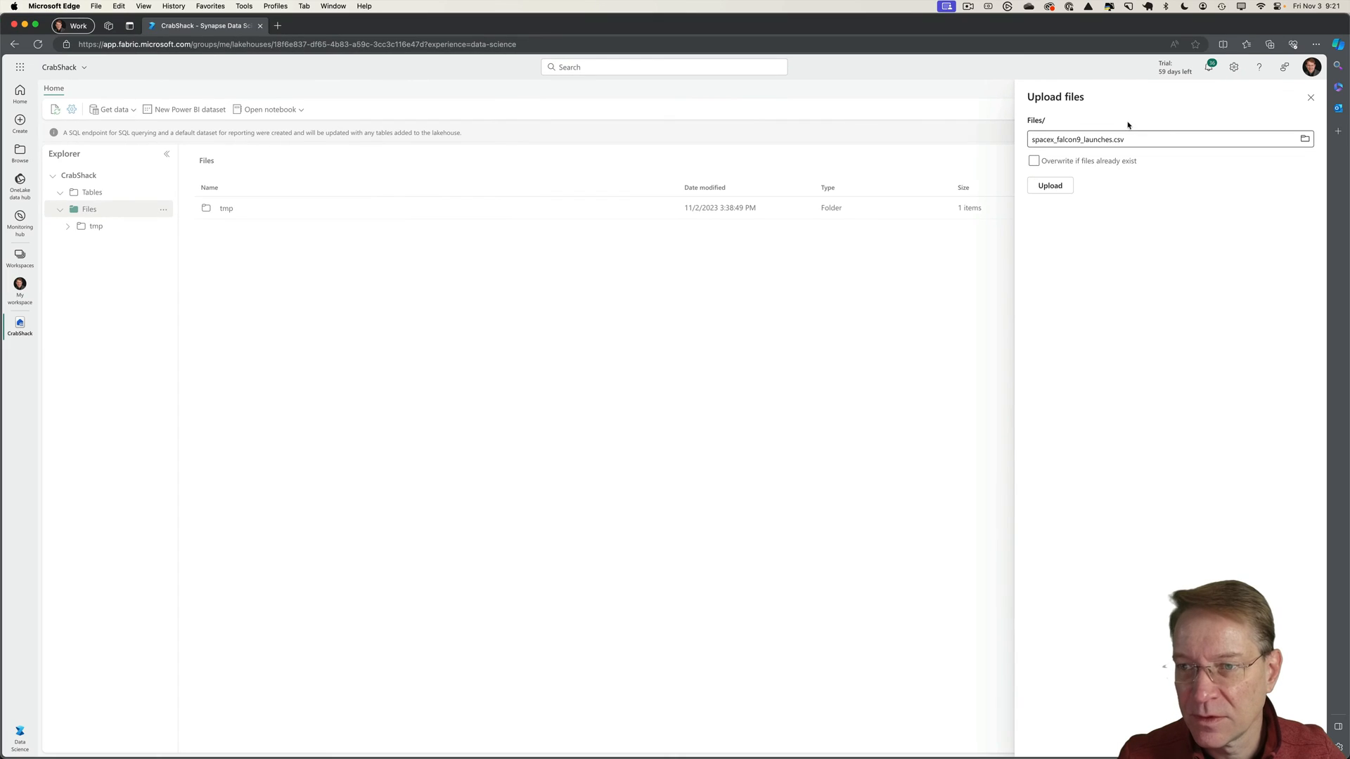
pyautogui.click(1049, 186)
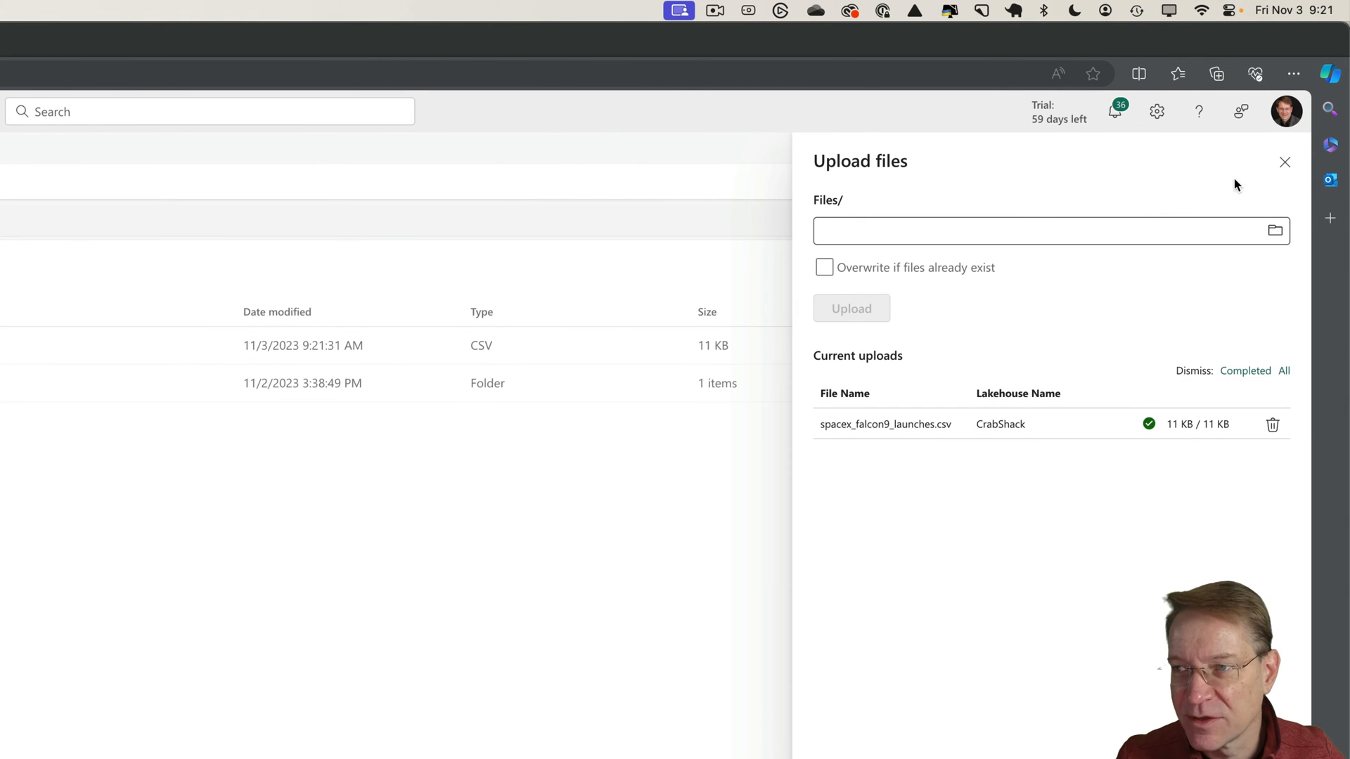
pyautogui.click(1285, 162)
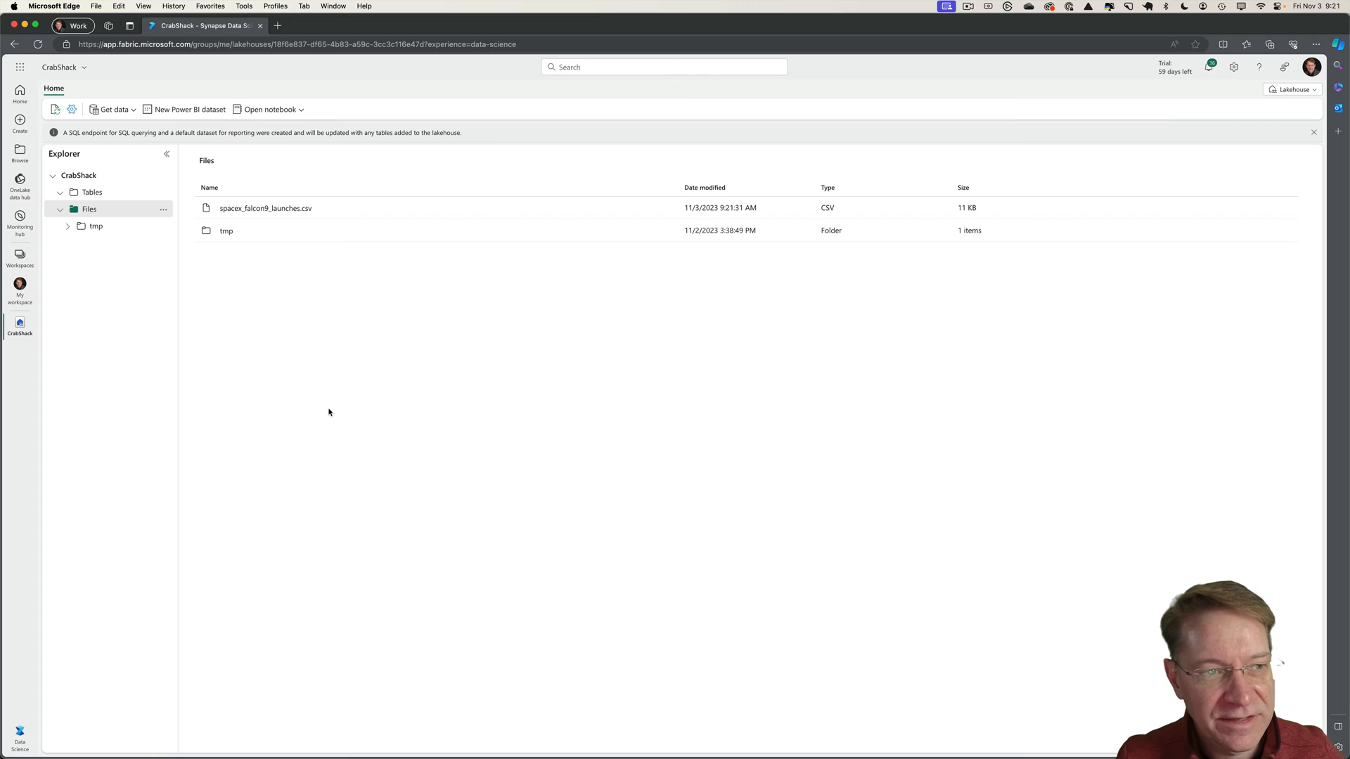
pyautogui.moveTo(257, 309)
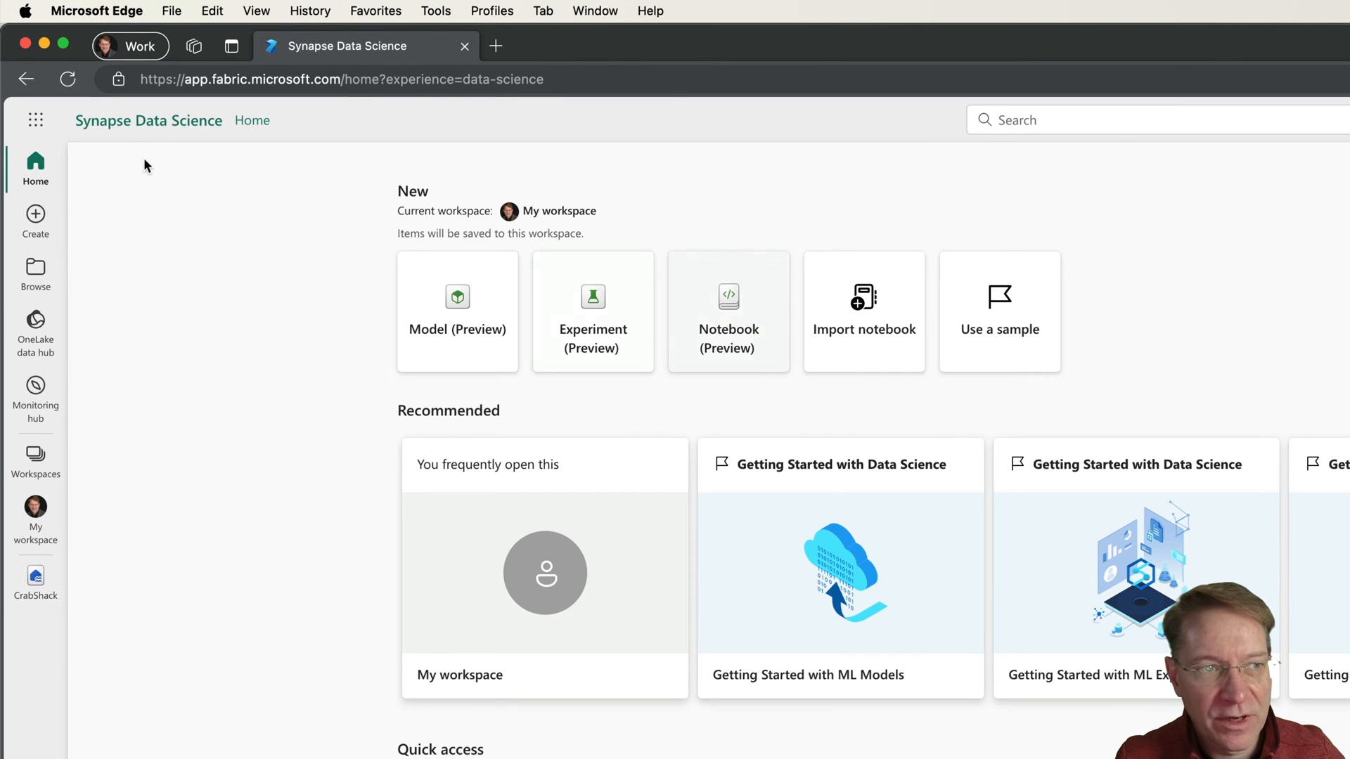
pyautogui.moveTo(871, 300)
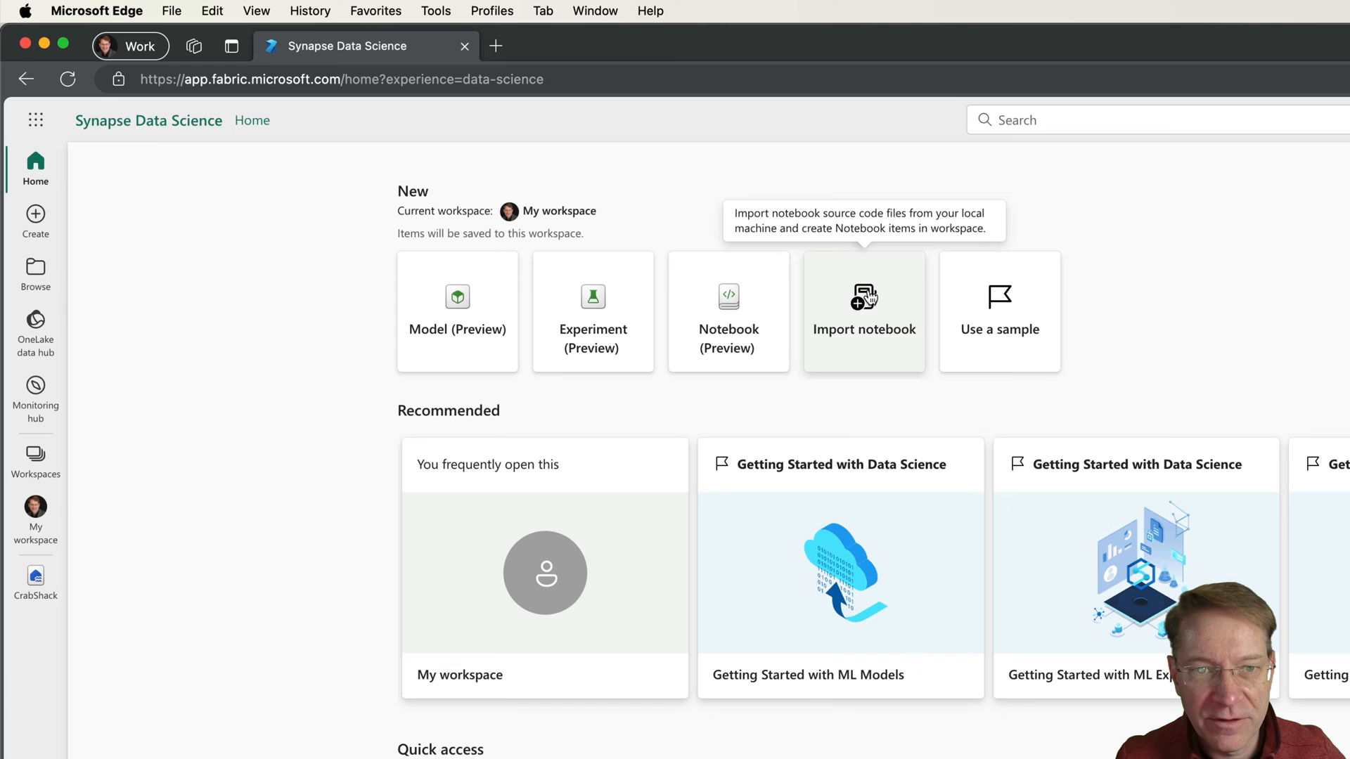
# Import SpaceX_Falcon9.ipynb from the computer and go to My workspace listing it.
pyautogui.click(863, 311)
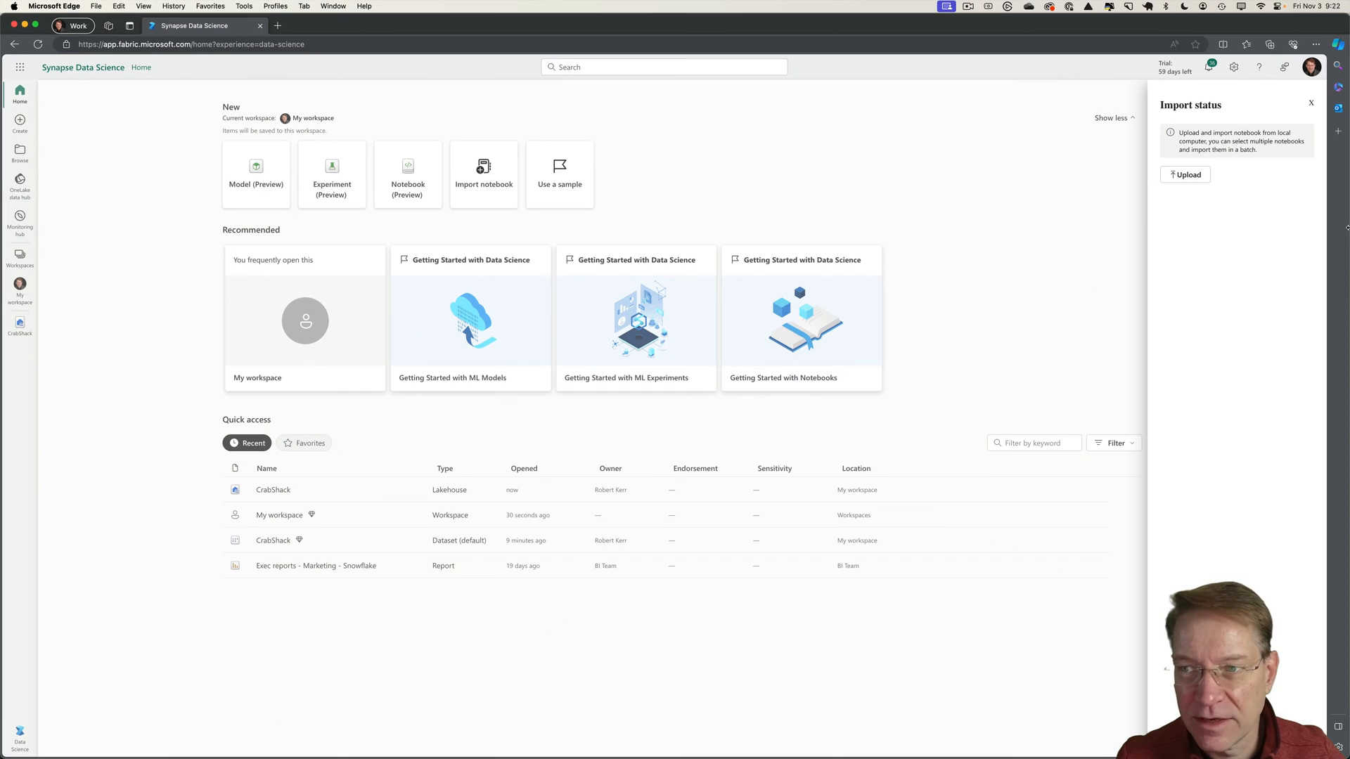
pyautogui.click(1185, 175)
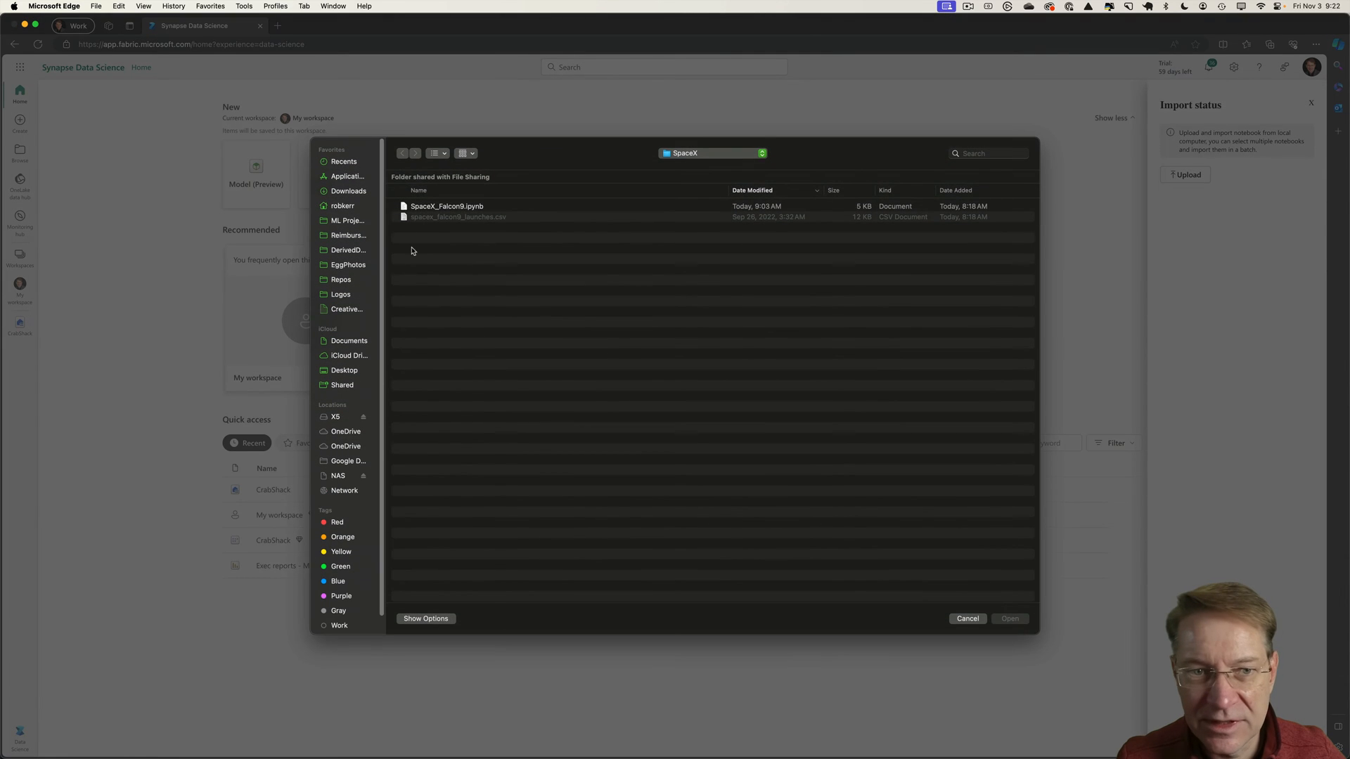
pyautogui.click(445, 205)
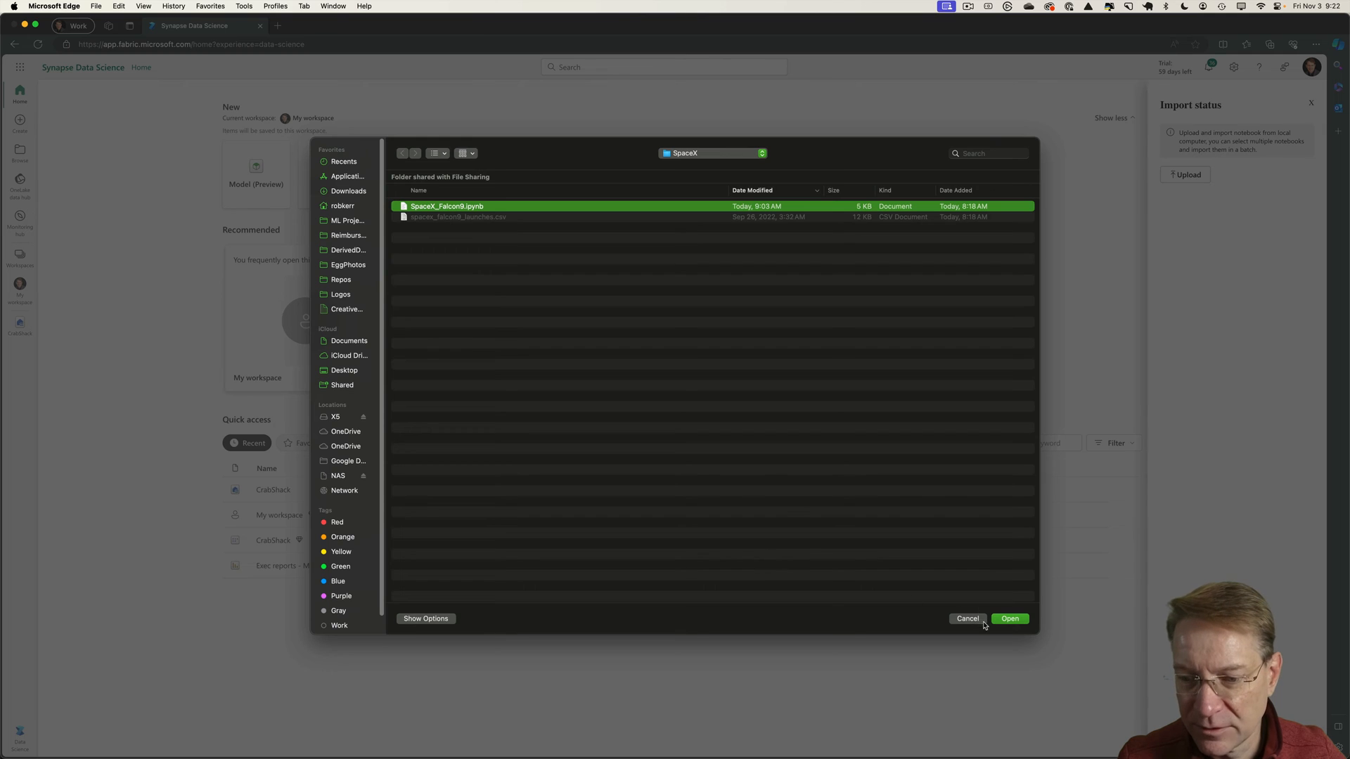
pyautogui.click(1009, 619)
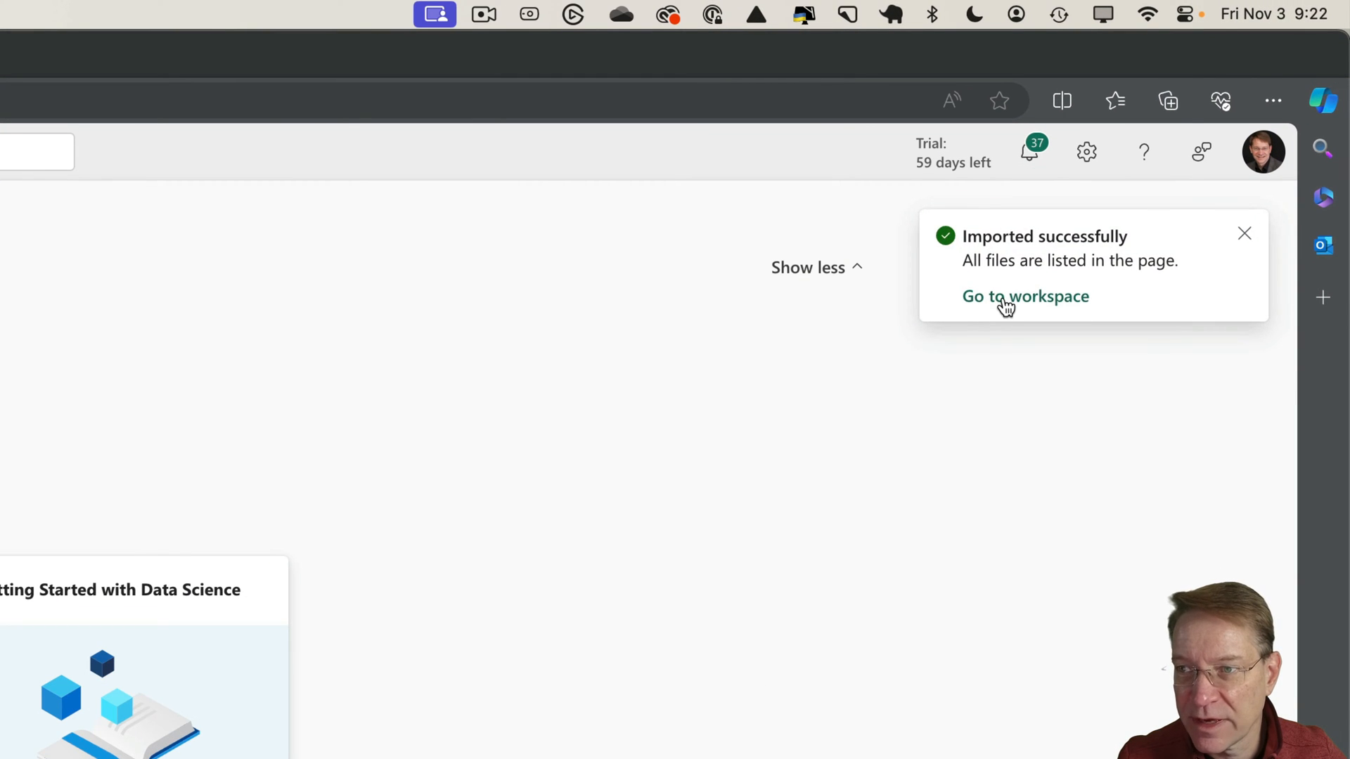
pyautogui.click(1025, 296)
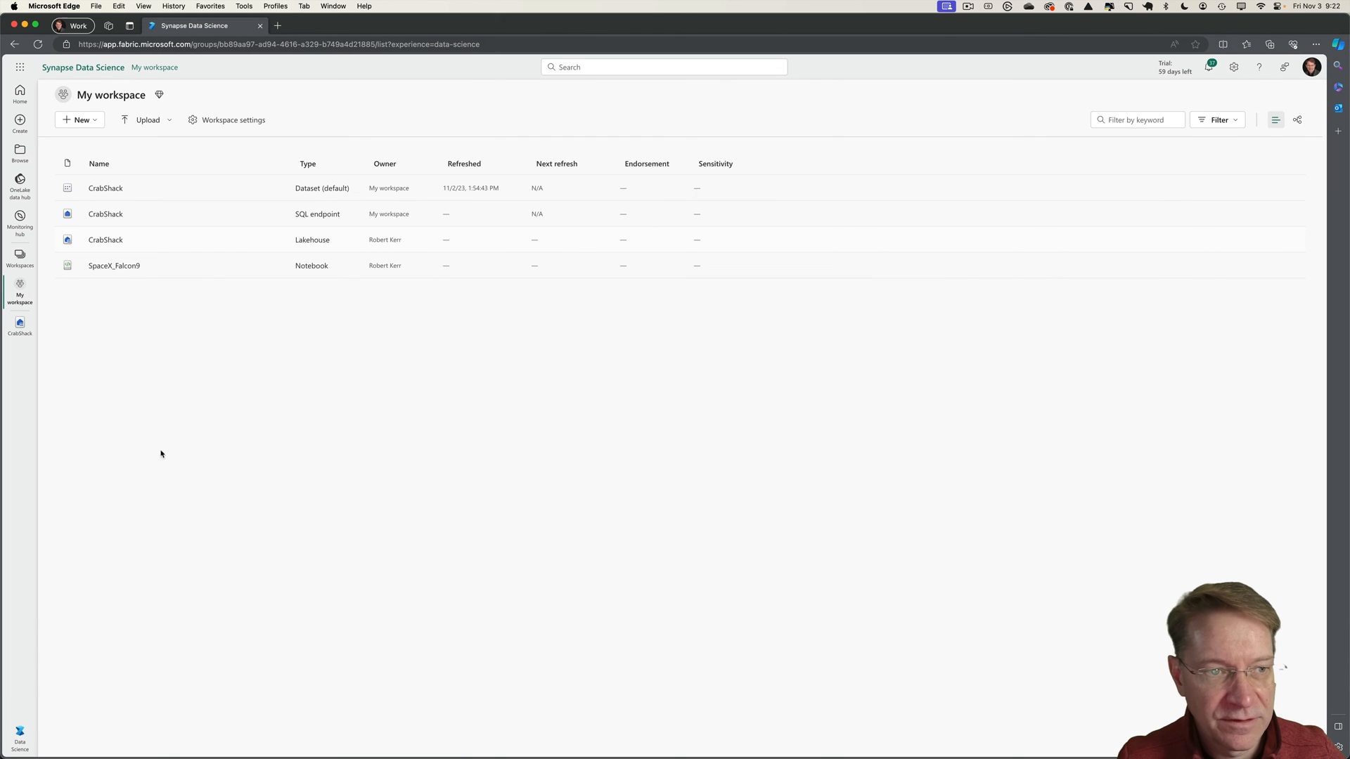
pyautogui.moveTo(81, 272)
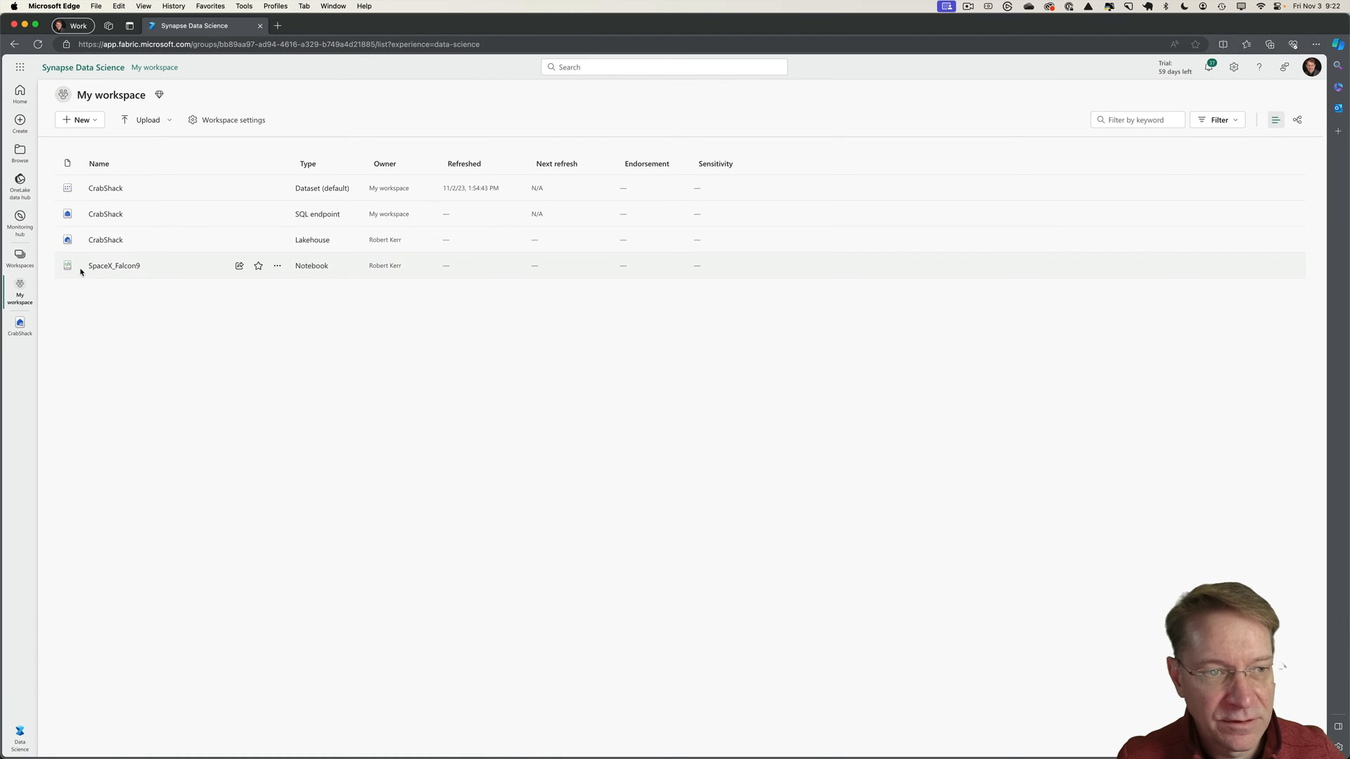
# Open the SpaceX_Falcon9 notebook and scroll through its PySpark cells to the confusion-matrix plot.
pyautogui.click(114, 266)
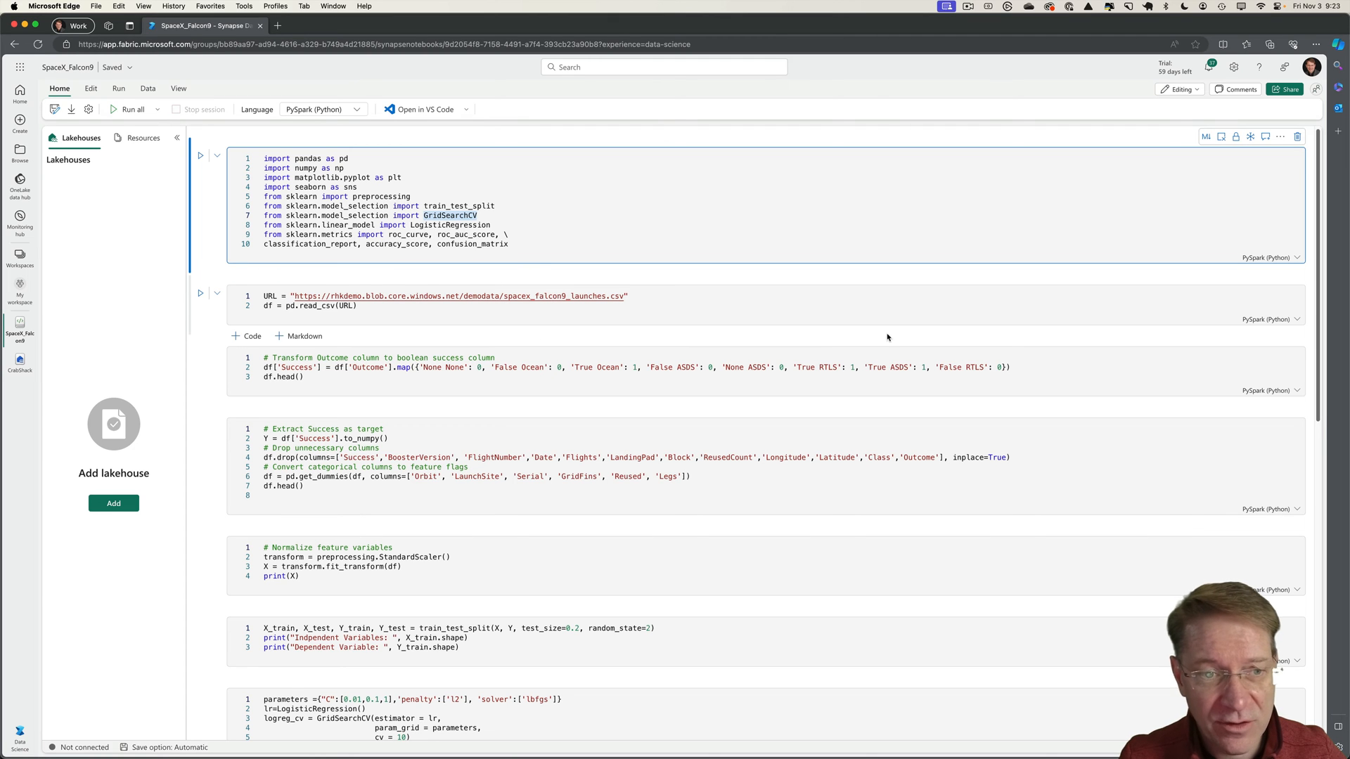
pyautogui.scroll(-3)
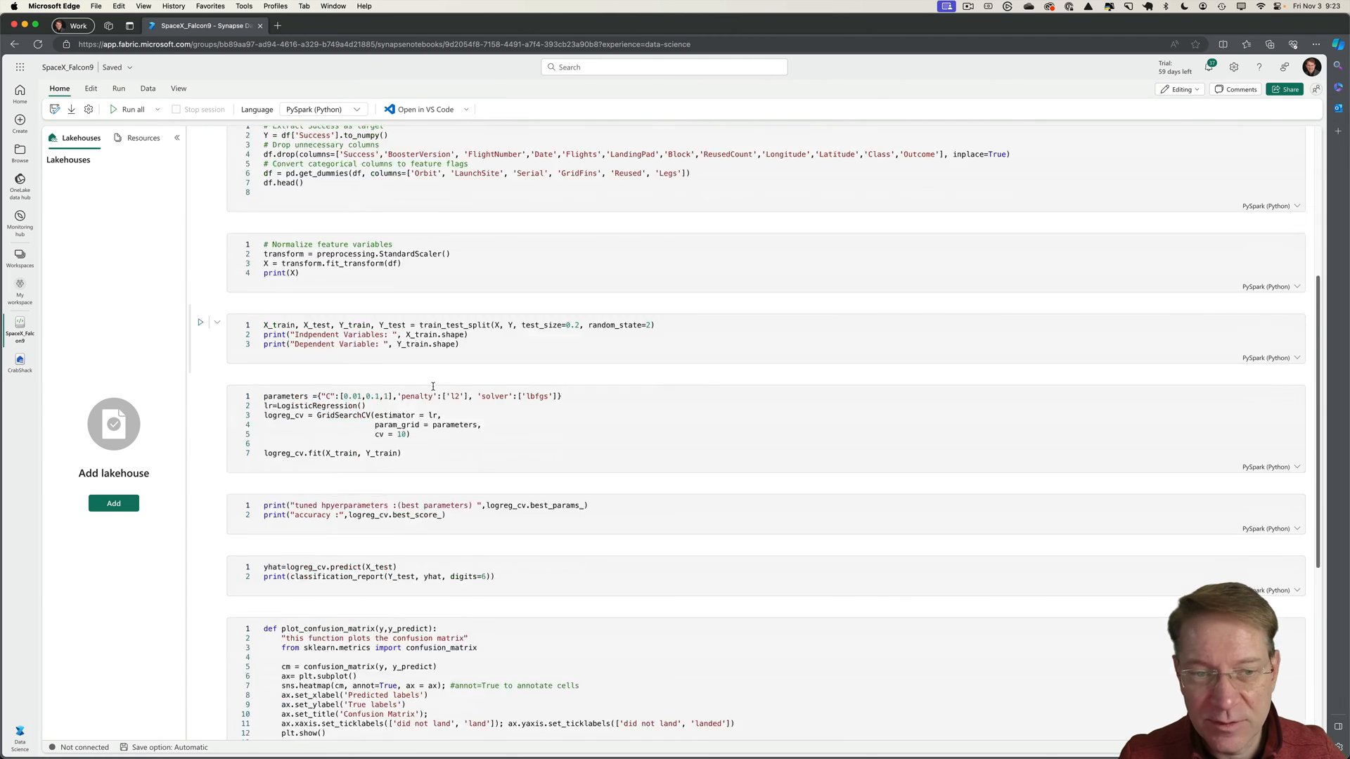
pyautogui.scroll(-3)
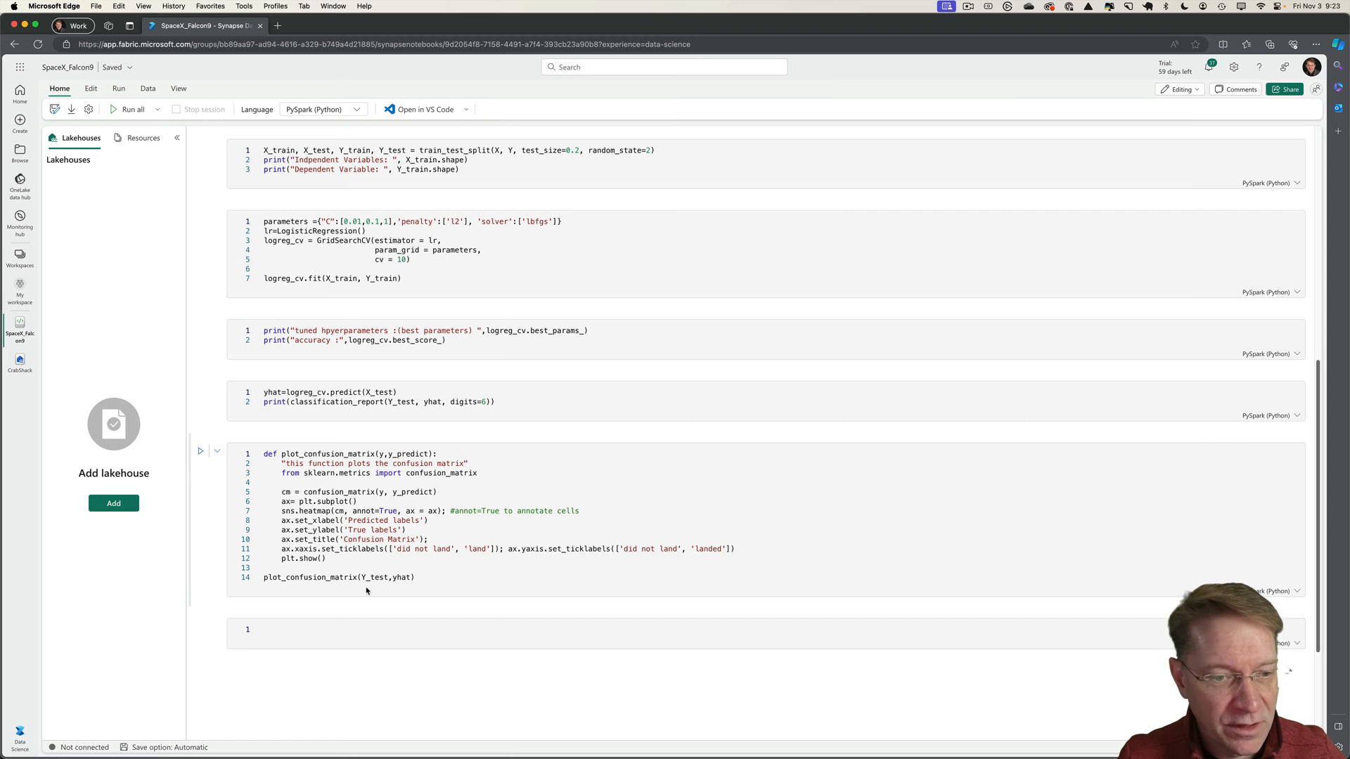
pyautogui.click(350, 241)
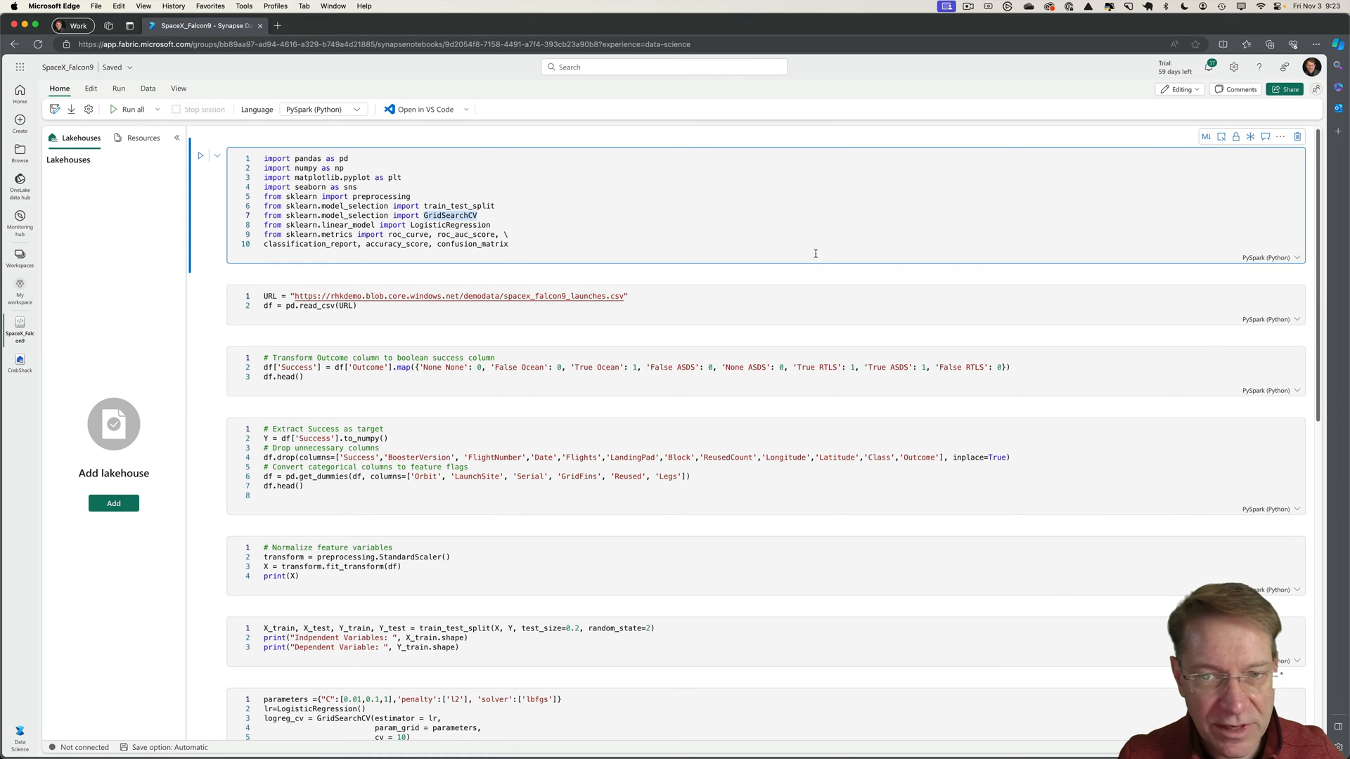
# Add the existing CrabShack lakehouse to the notebook from the OneLake data hub.
pyautogui.click(113, 503)
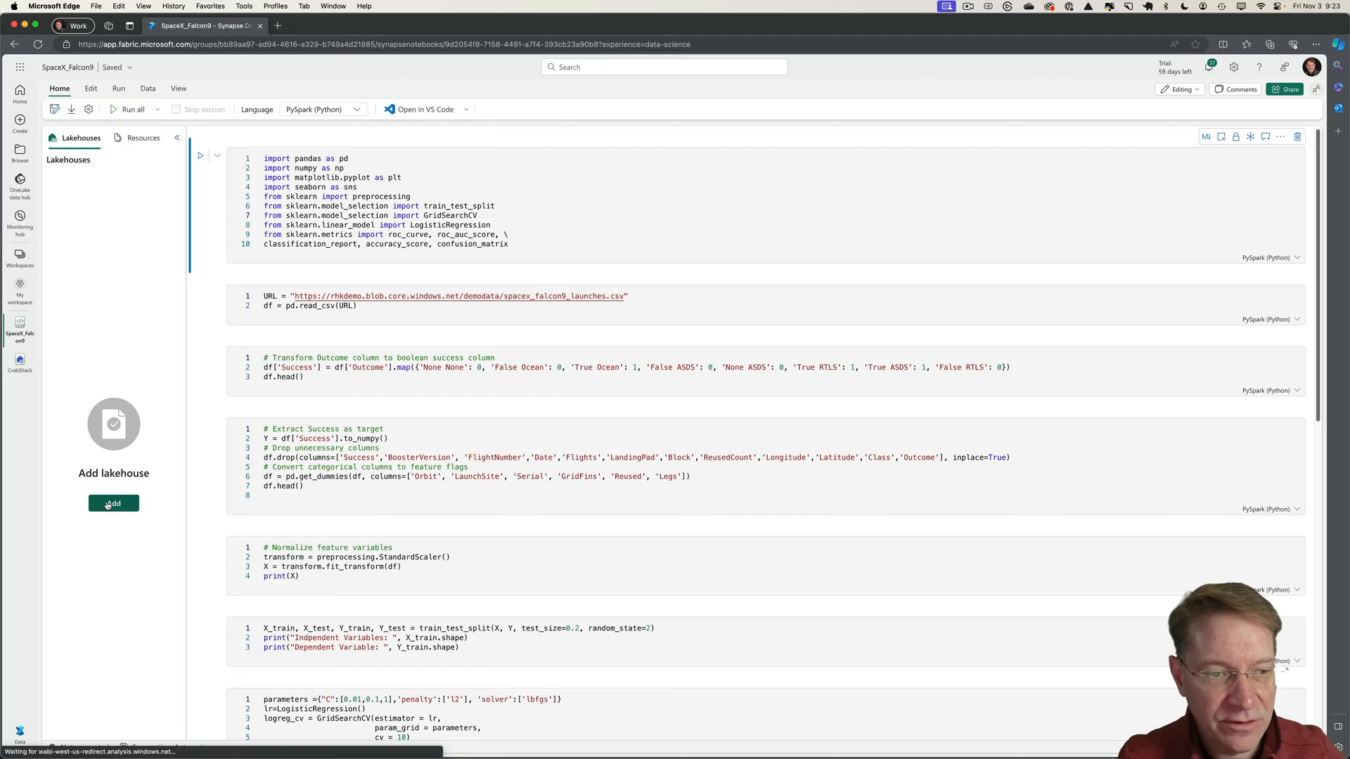
pyautogui.click(112, 503)
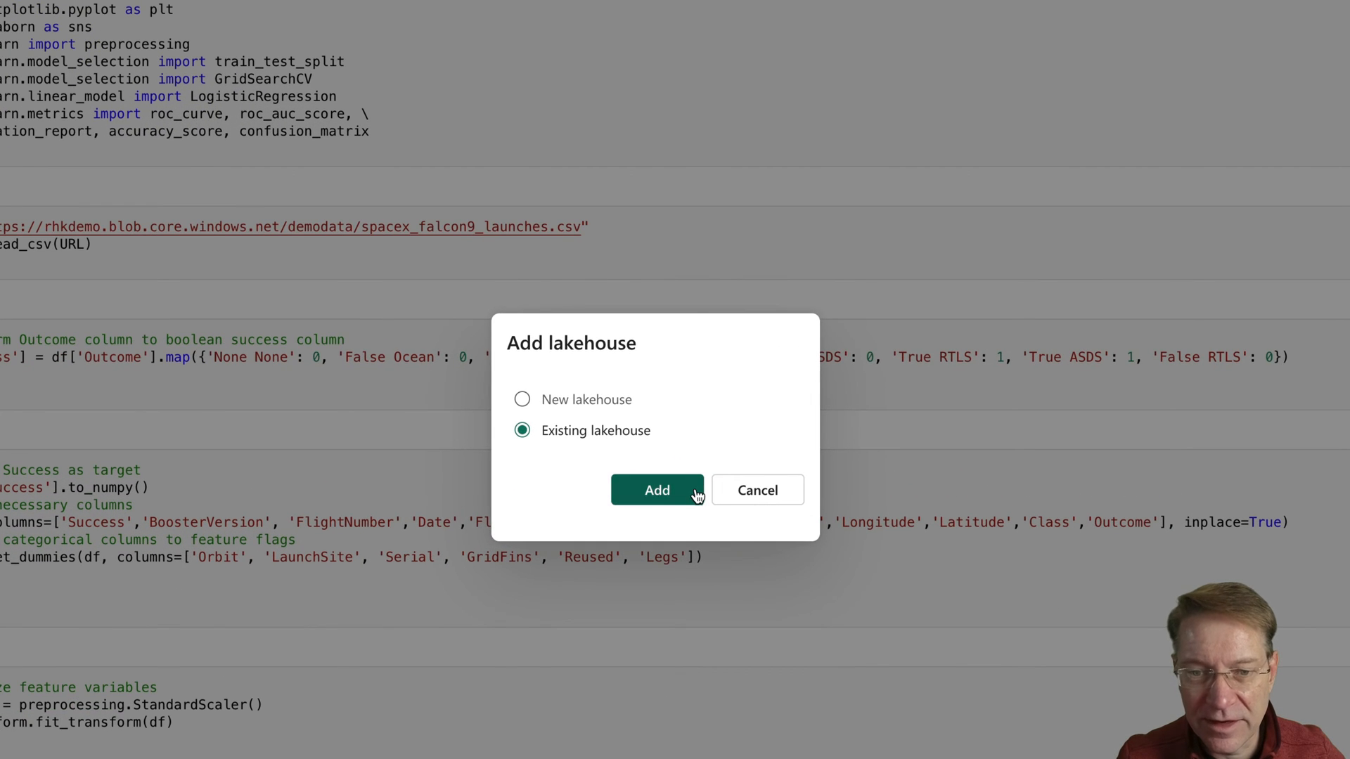
pyautogui.click(658, 490)
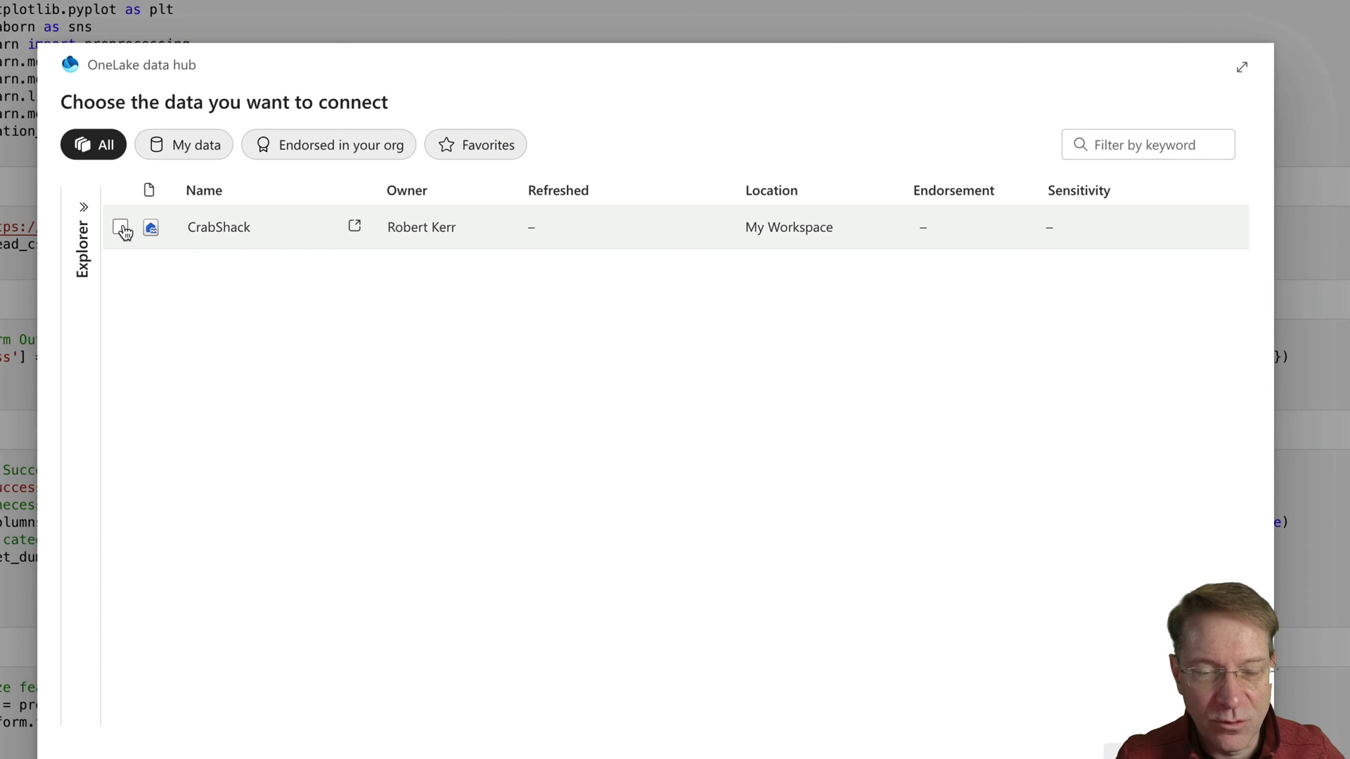
pyautogui.click(121, 228)
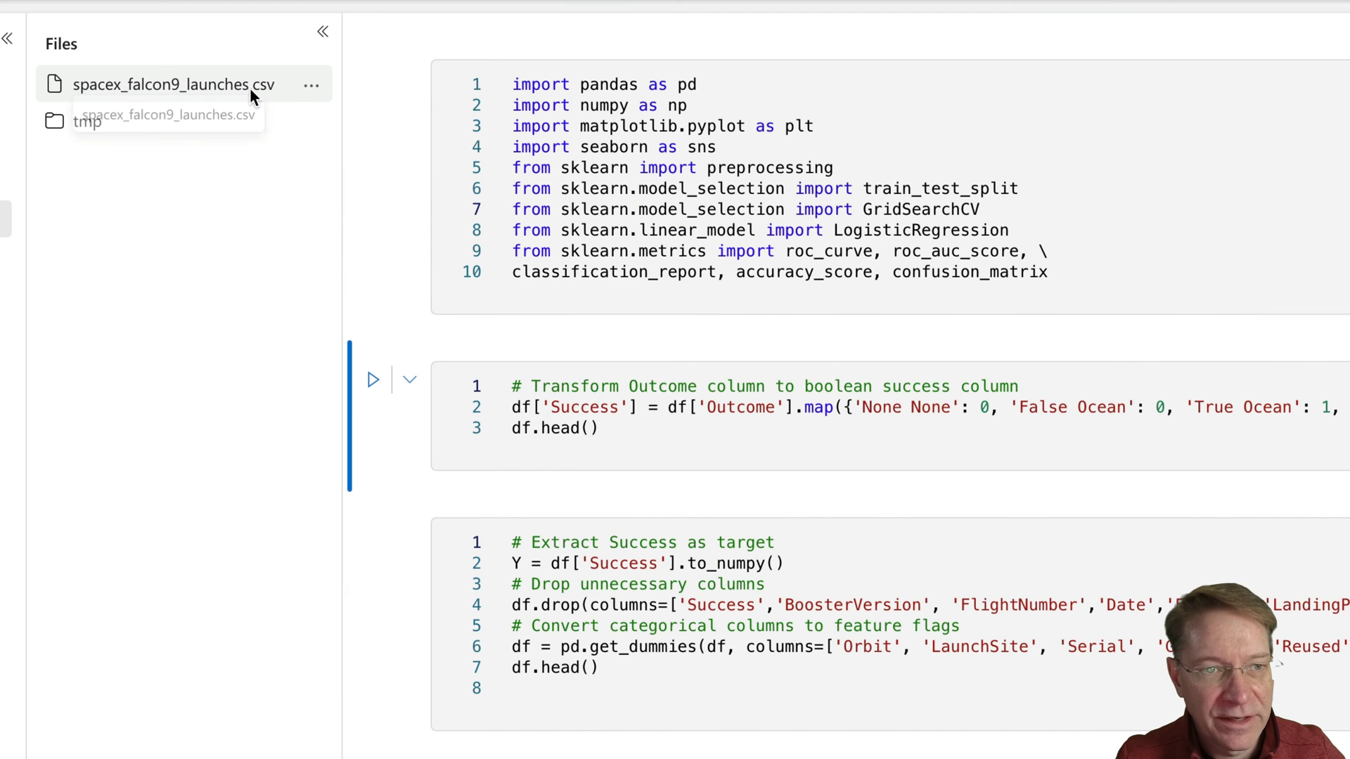
# Generate a Pandas load cell for spacex_falcon9_launches.csv and end it with df.head().
pyautogui.click(312, 84)
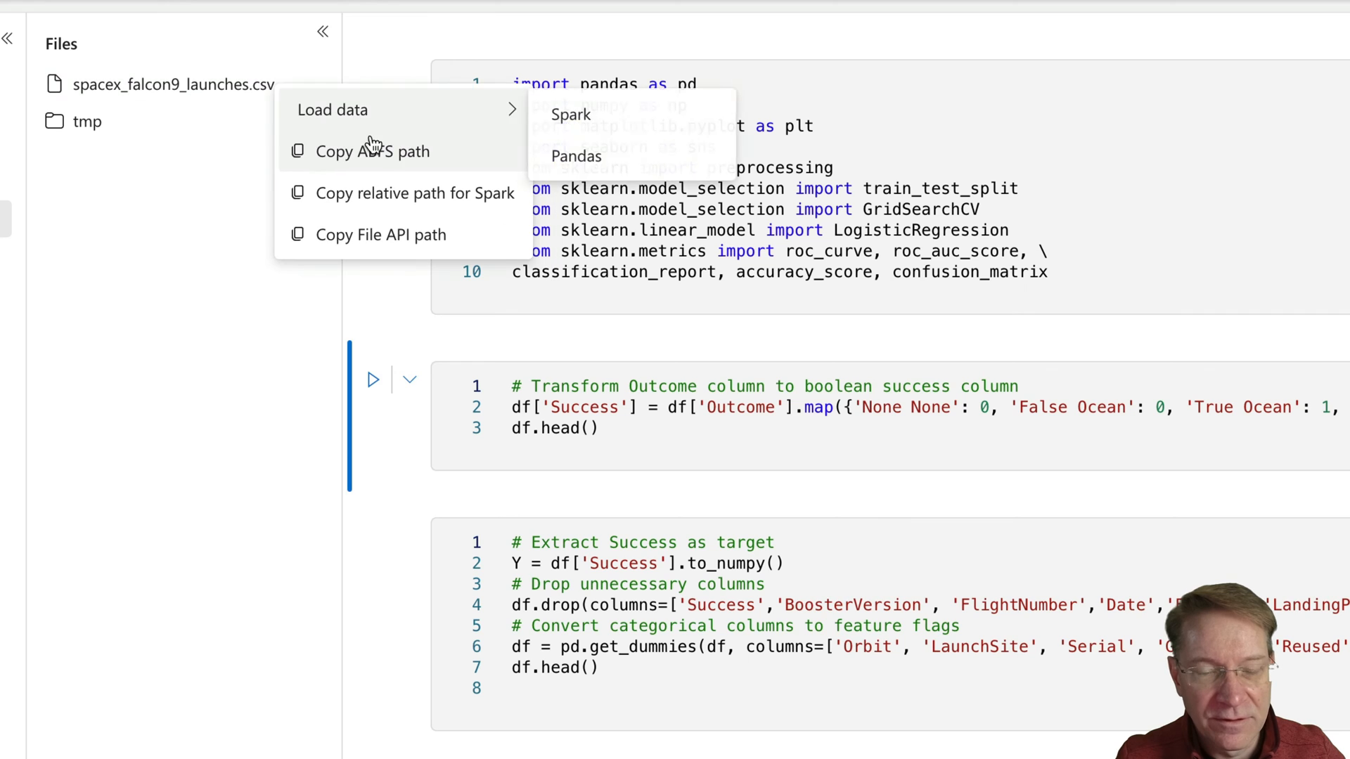
pyautogui.moveTo(417, 119)
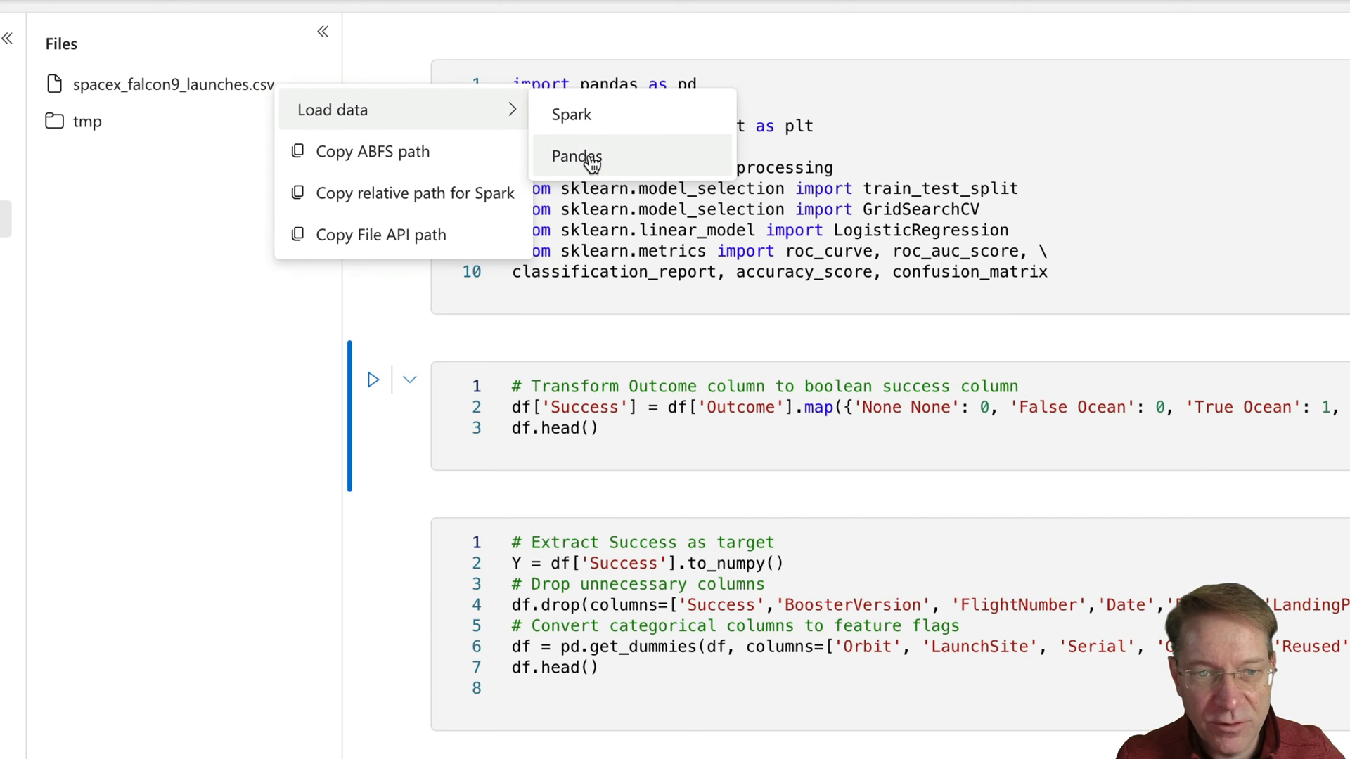
pyautogui.click(577, 157)
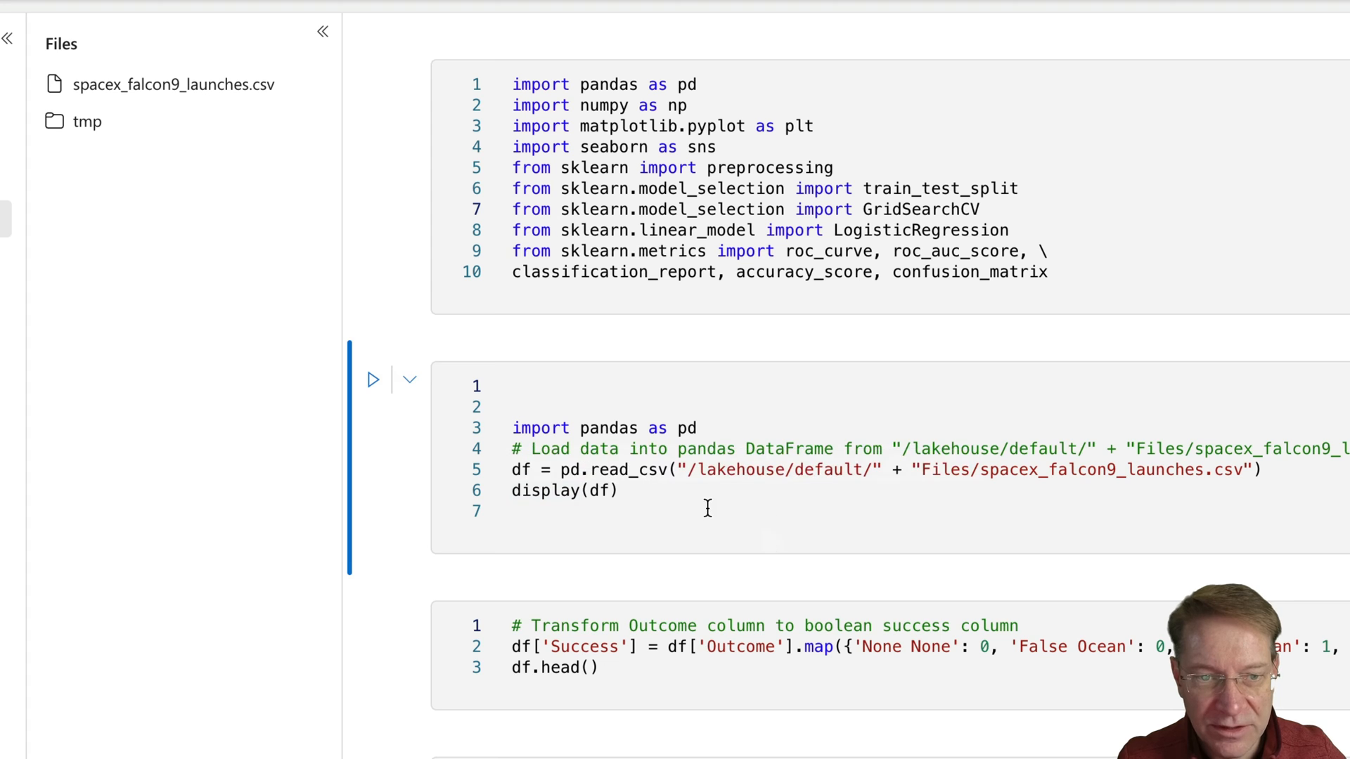
pyautogui.doubleClick(563, 491)
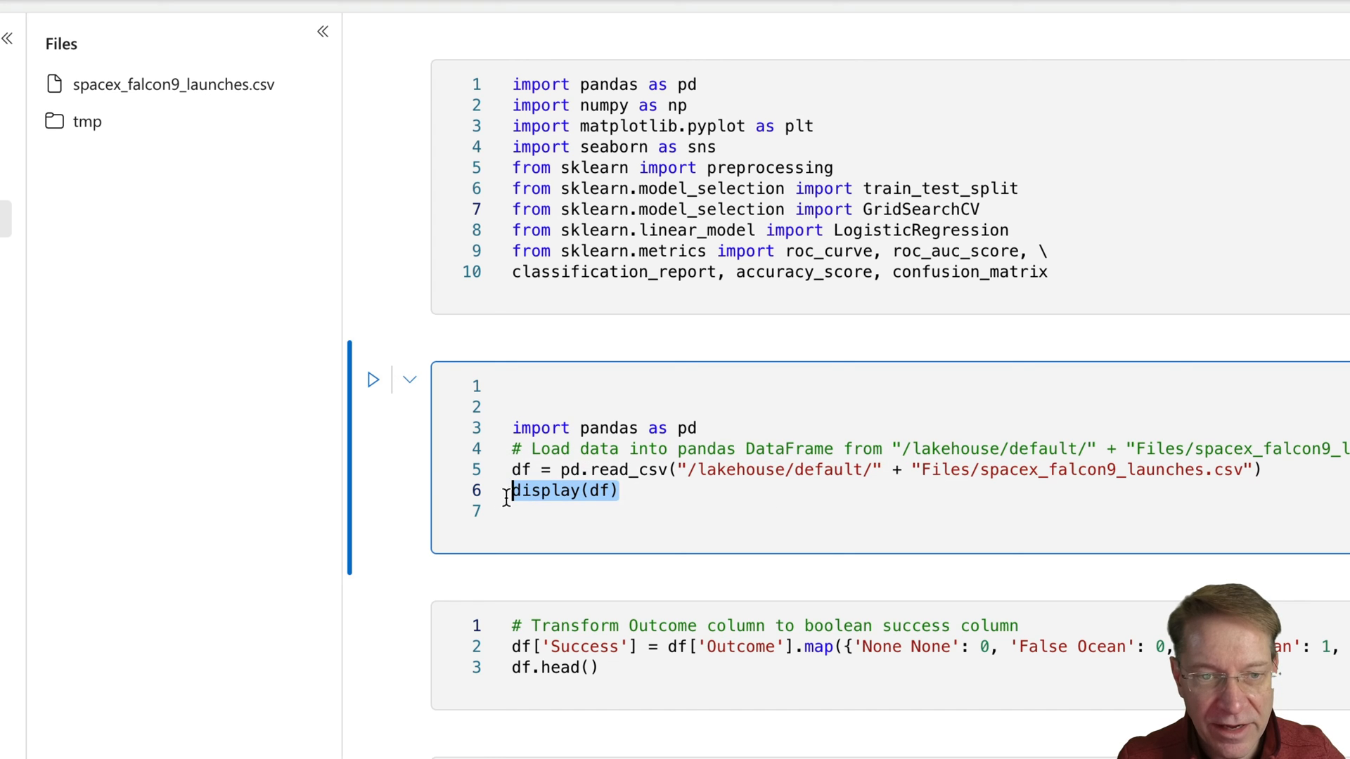
pyautogui.write('d')
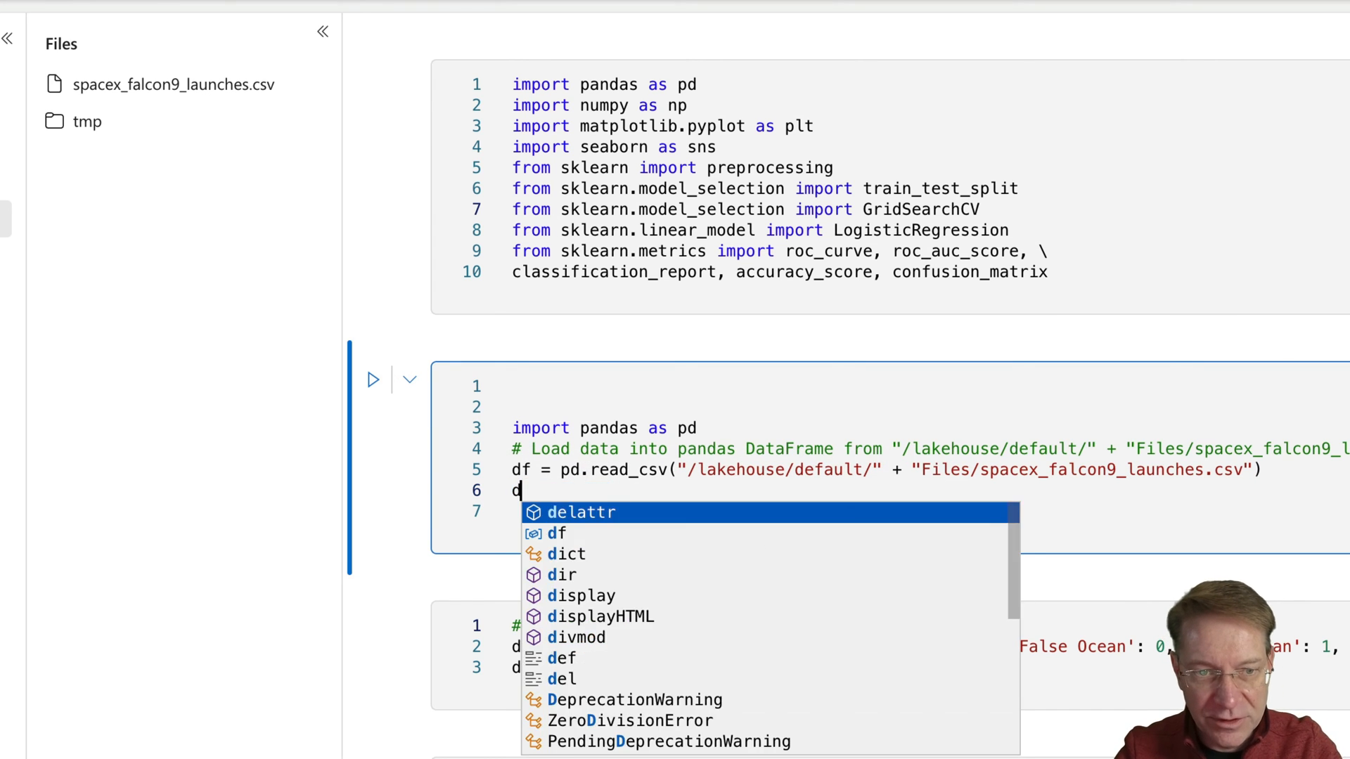
pyautogui.write('f.head()')
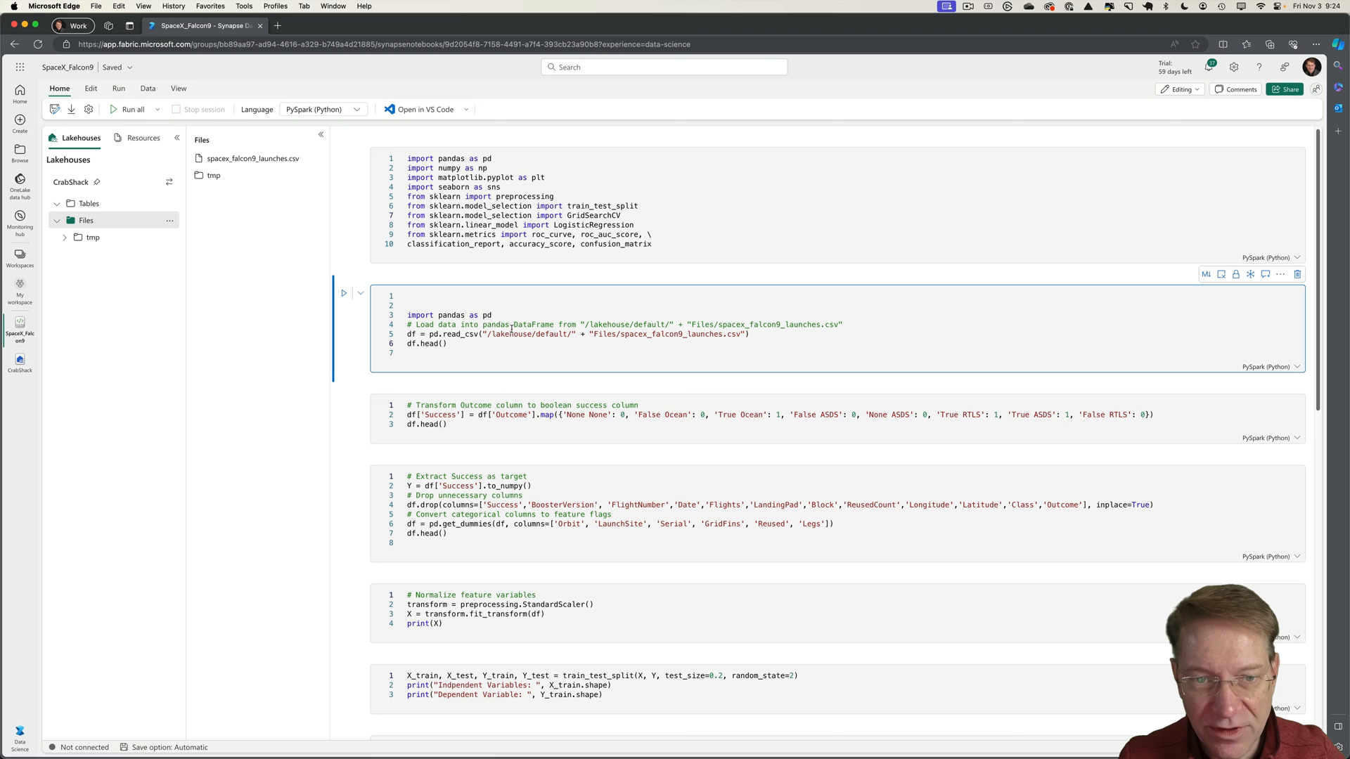
pyautogui.moveTo(672, 338)
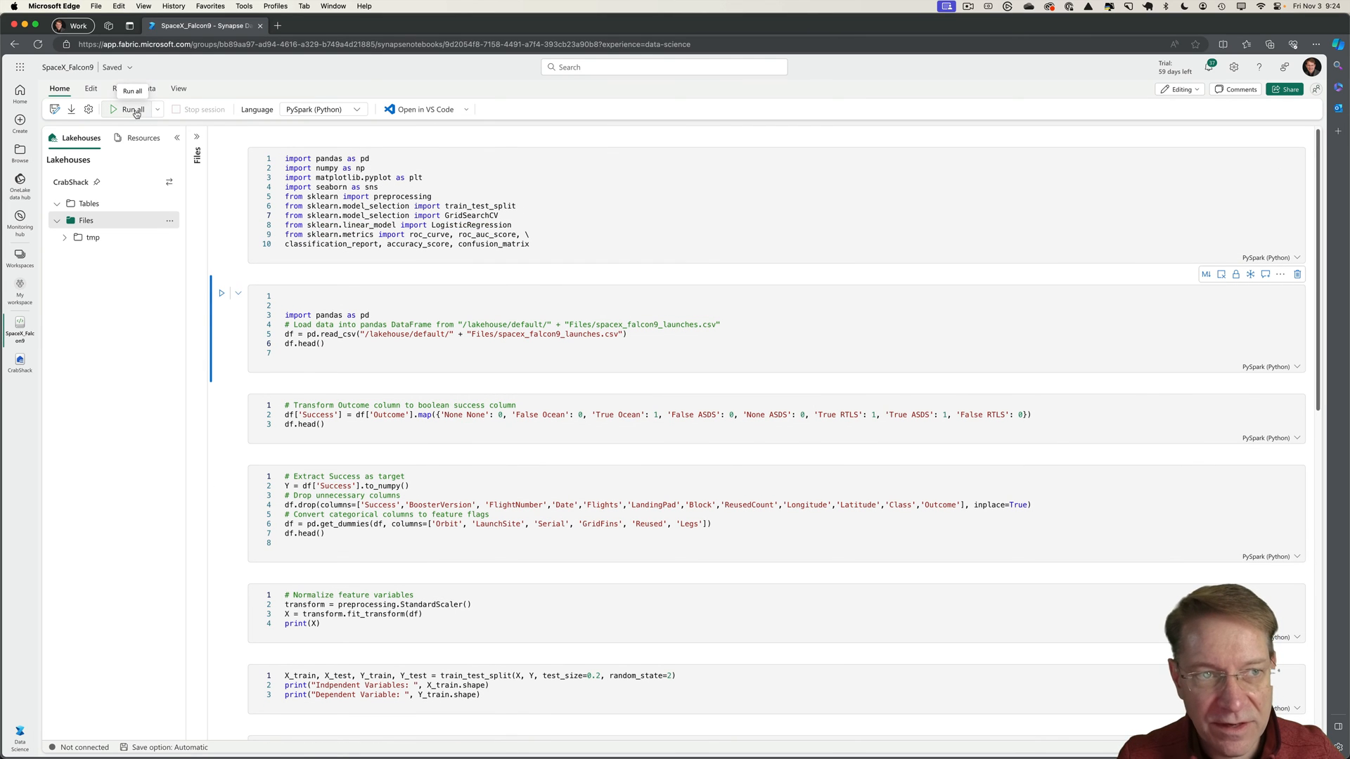
# Run all cells via Run all, watching launch tables, scaled features and train/test shapes appear.
pyautogui.click(130, 110)
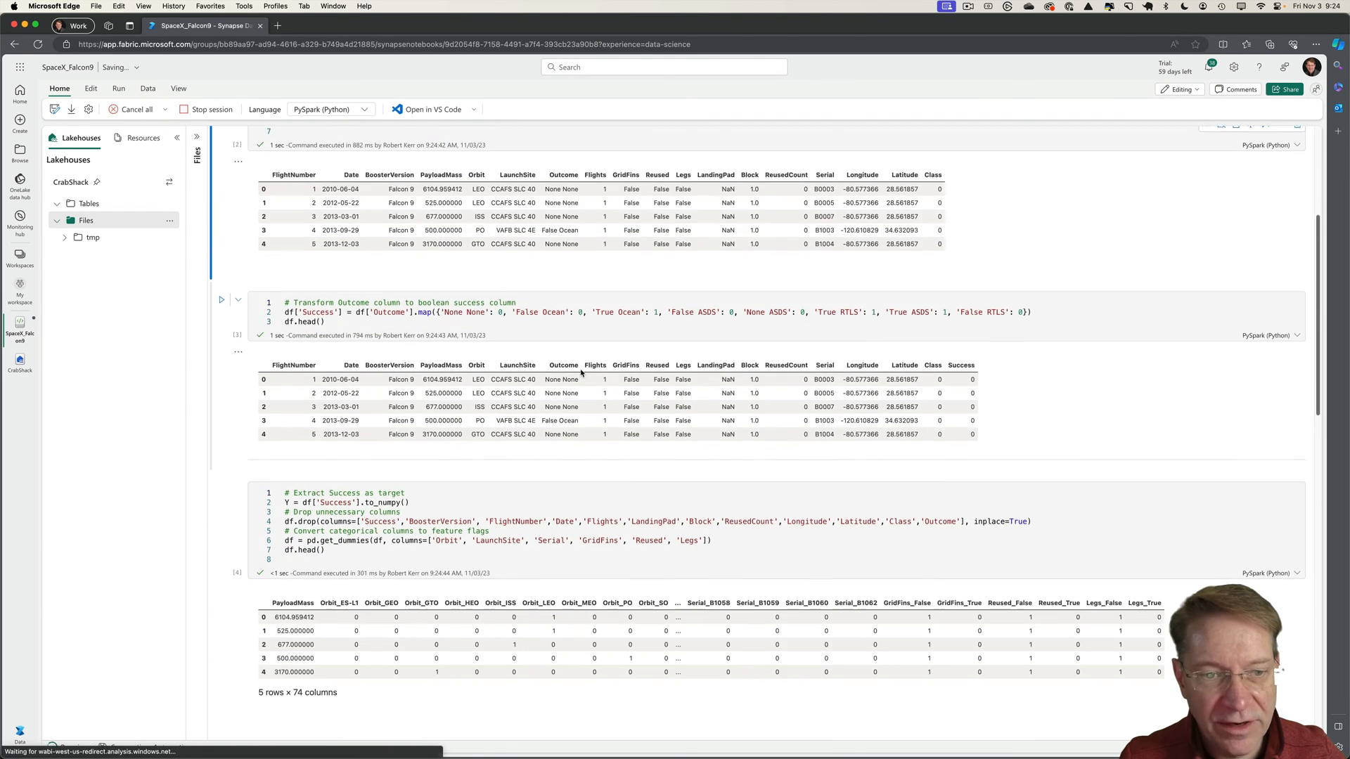
pyautogui.scroll(-3)
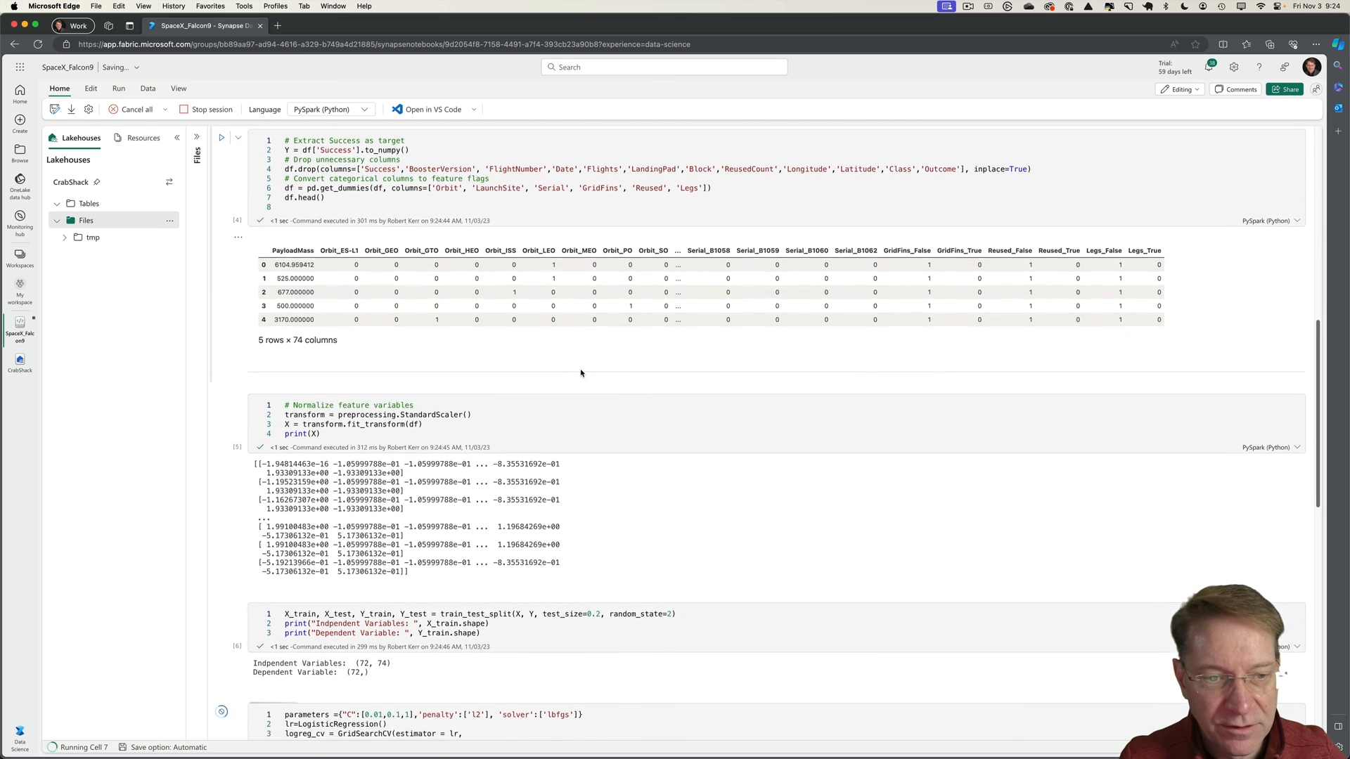
pyautogui.scroll(-3)
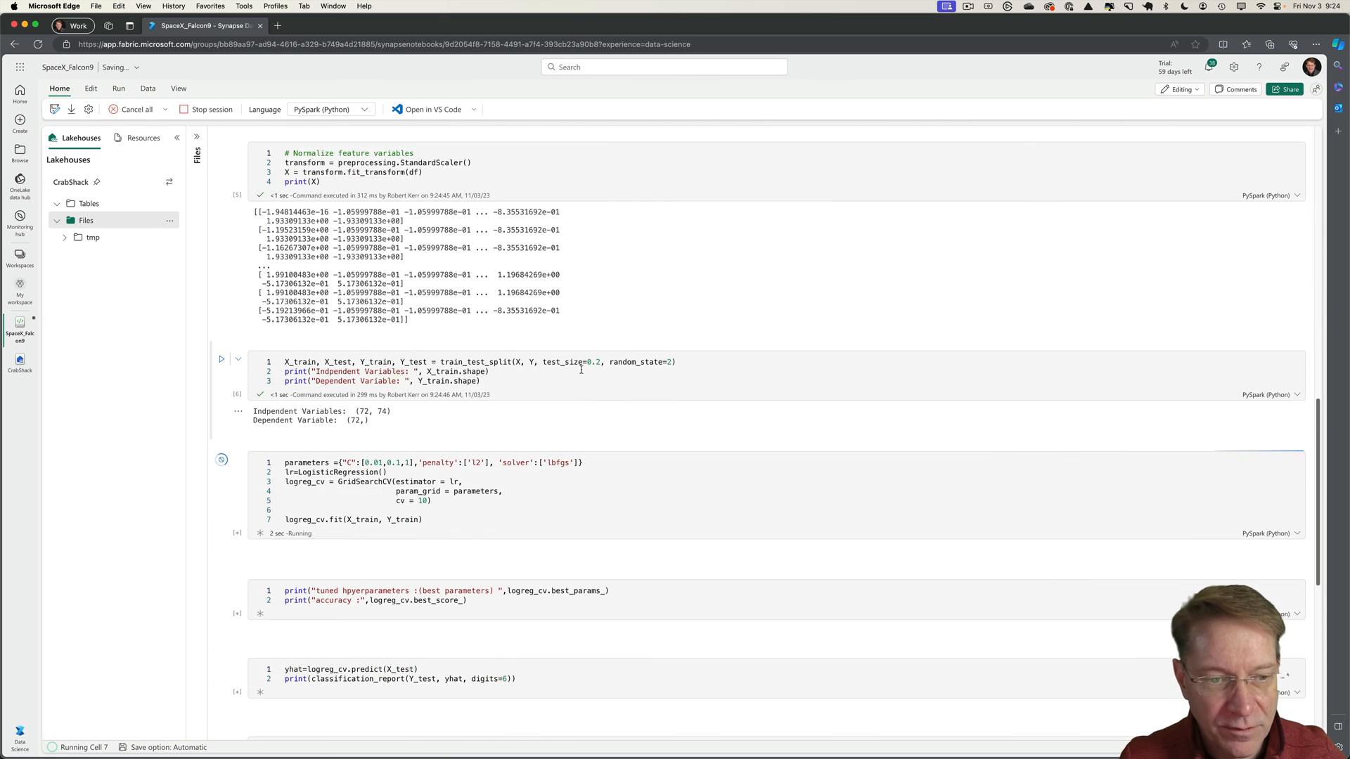
pyautogui.scroll(-3)
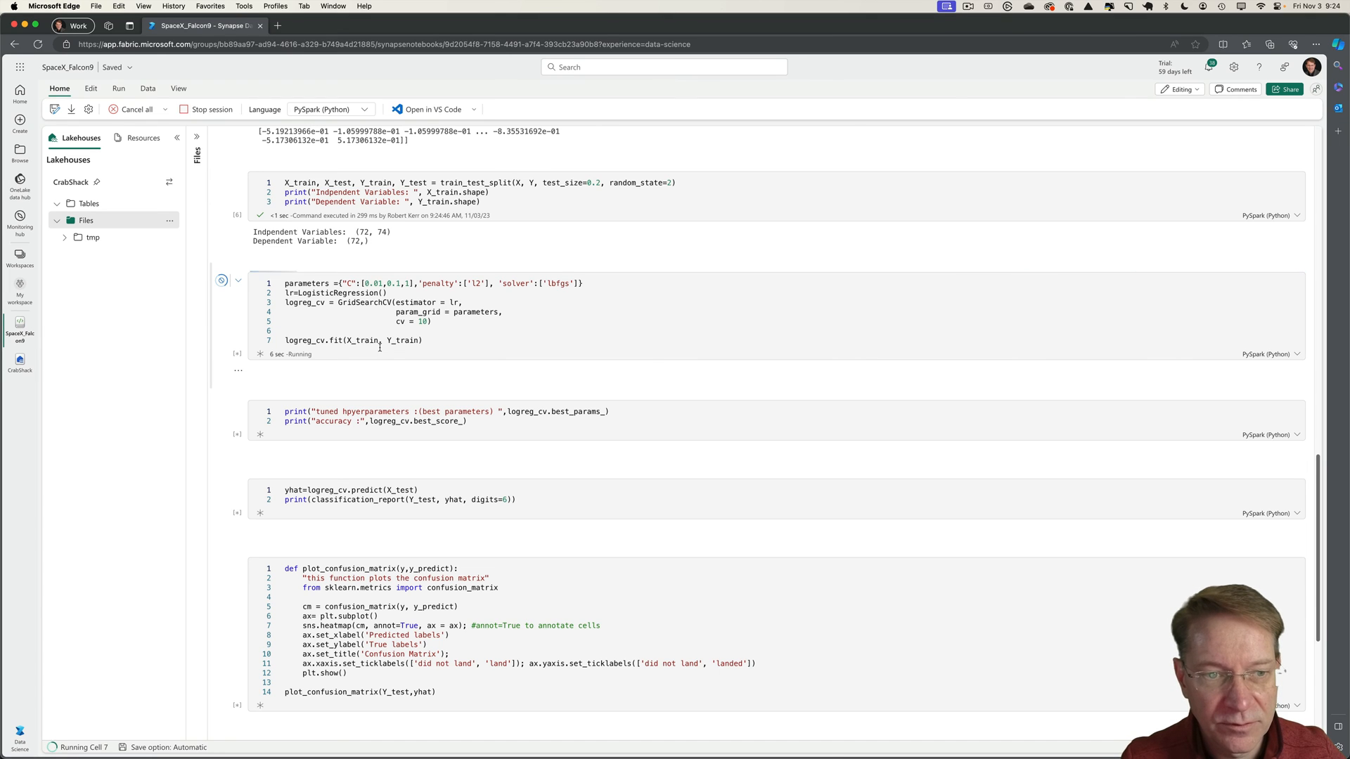
pyautogui.moveTo(388, 355)
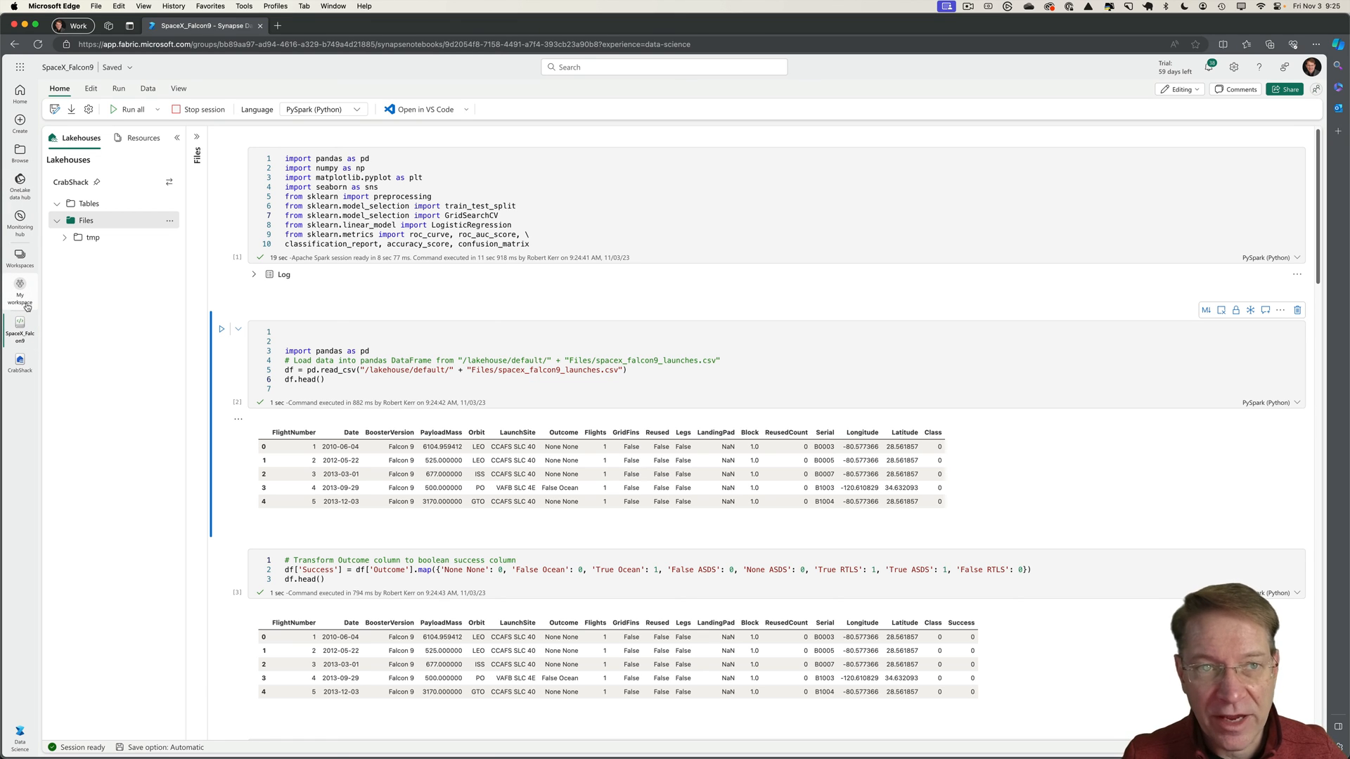
pyautogui.moveTo(42, 312)
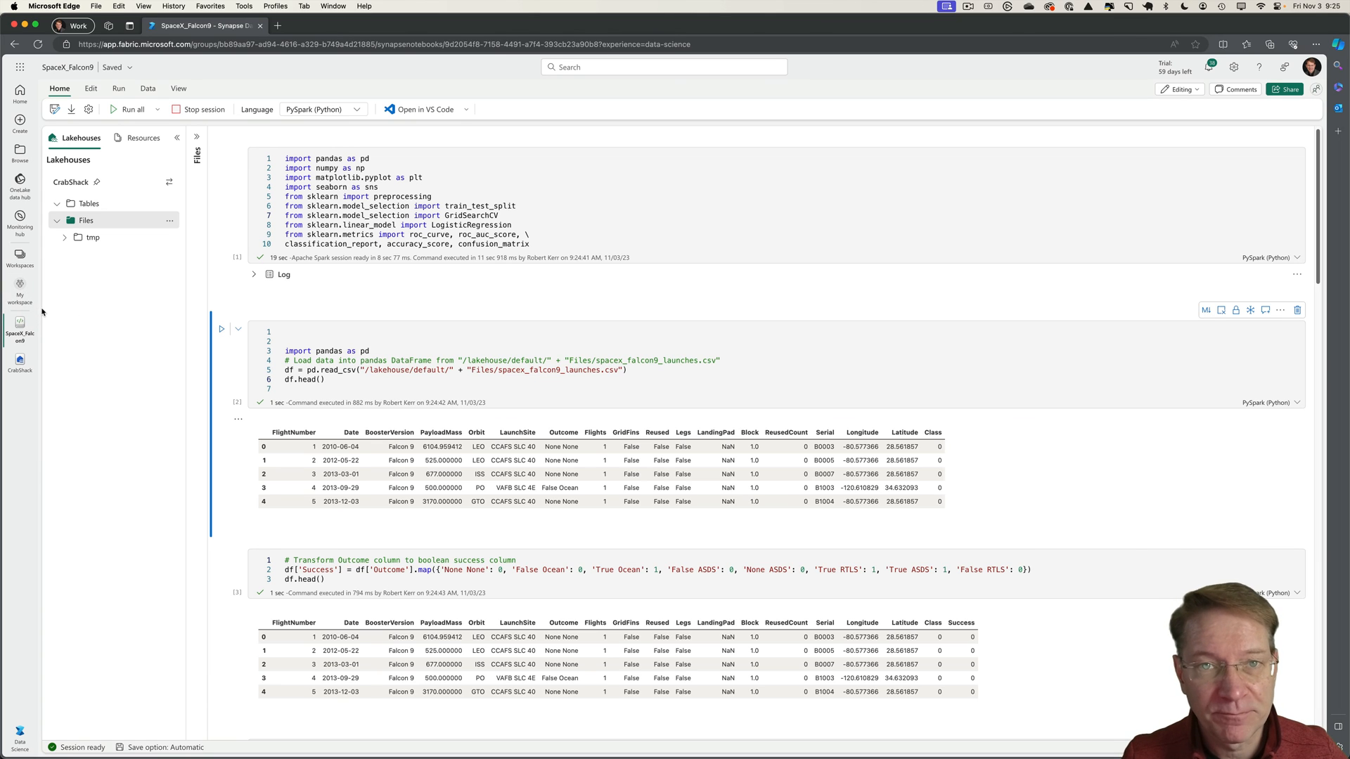